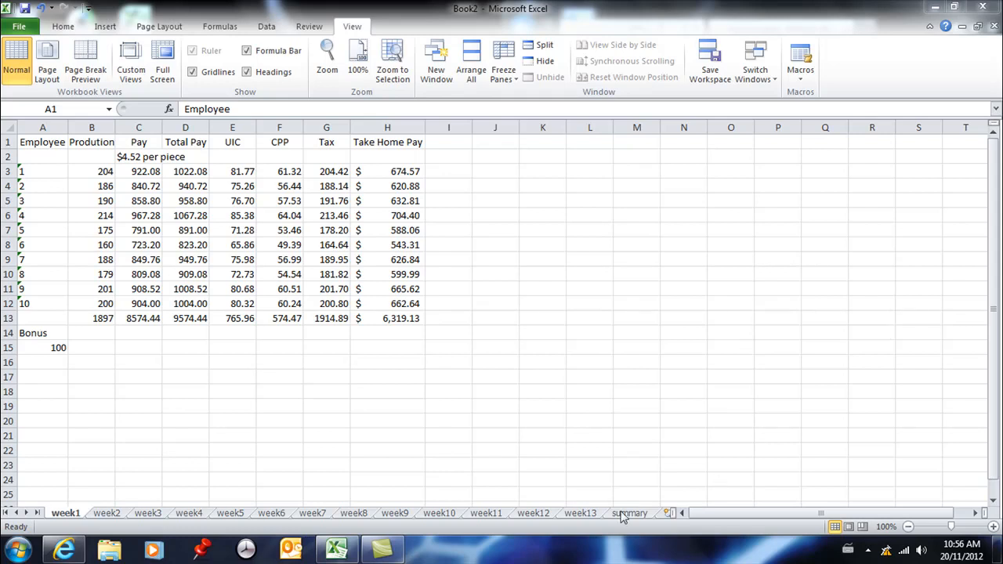
mouse_move(630, 517)
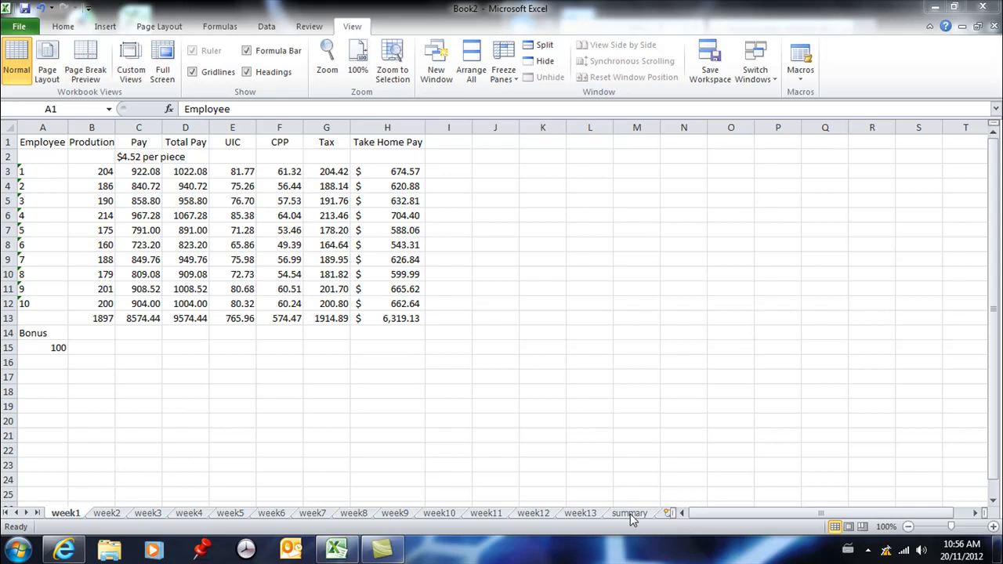
Step: Switch from the week1 payroll sheet to the empty summary sheet
click(631, 512)
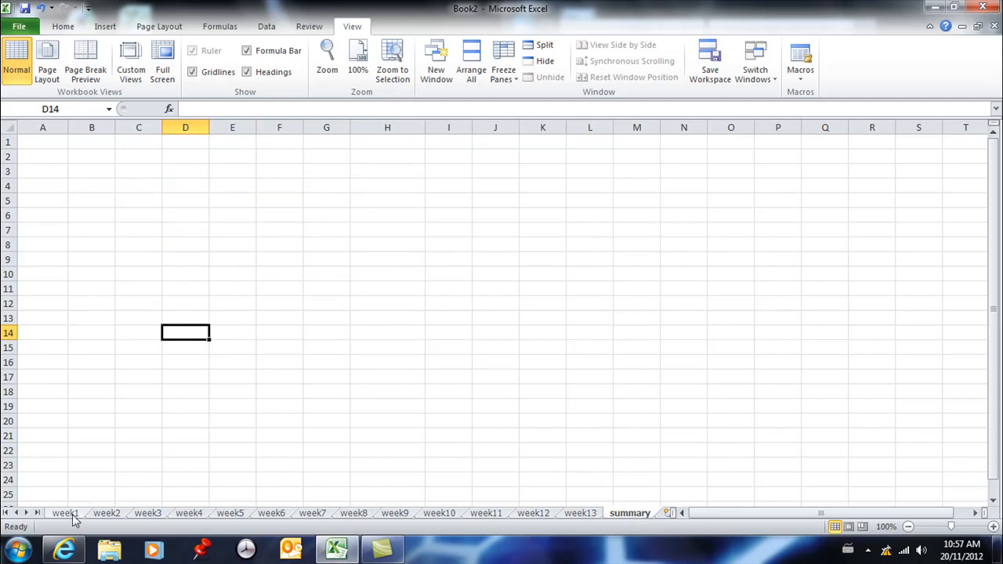
mouse_move(395, 517)
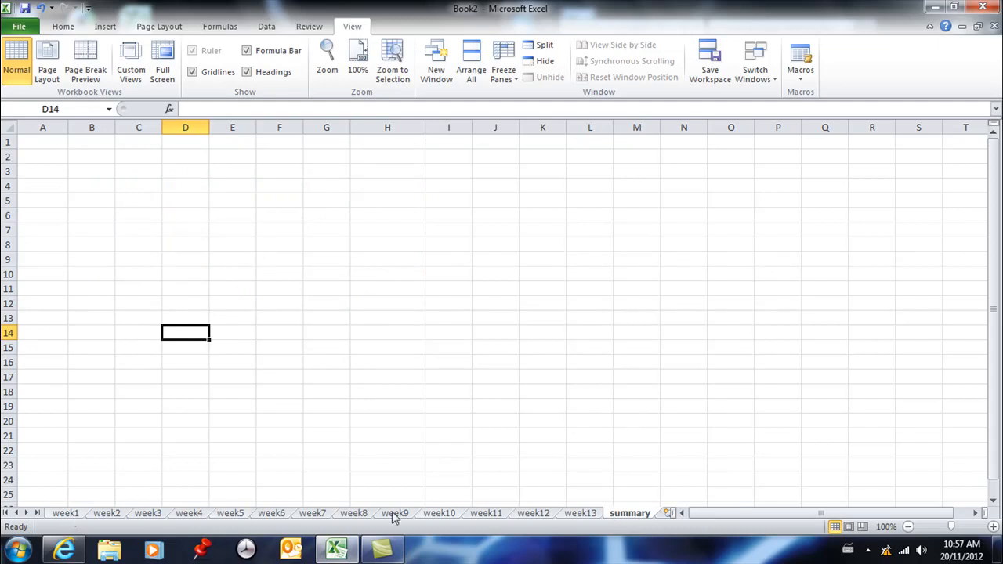
mouse_move(50, 518)
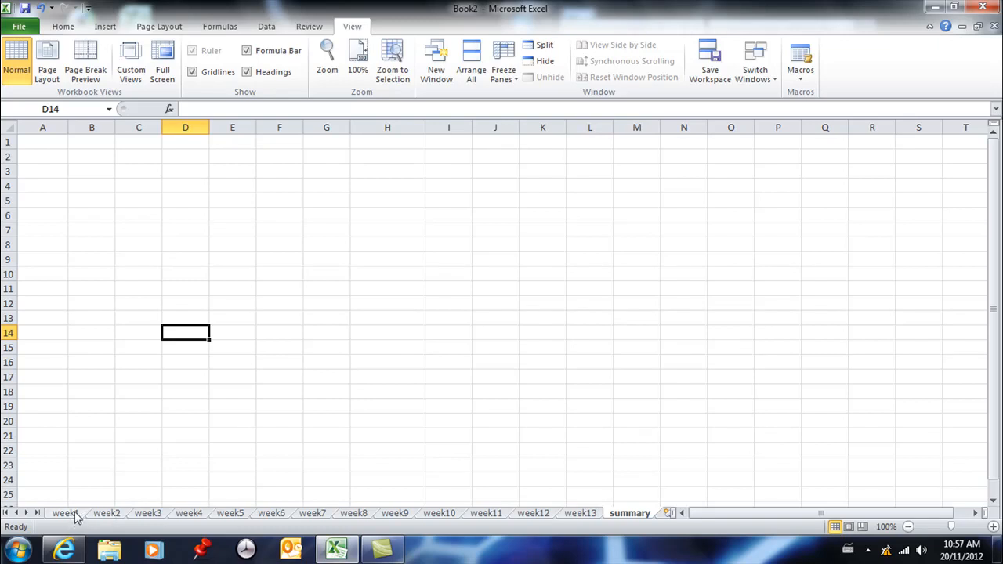
mouse_move(583, 525)
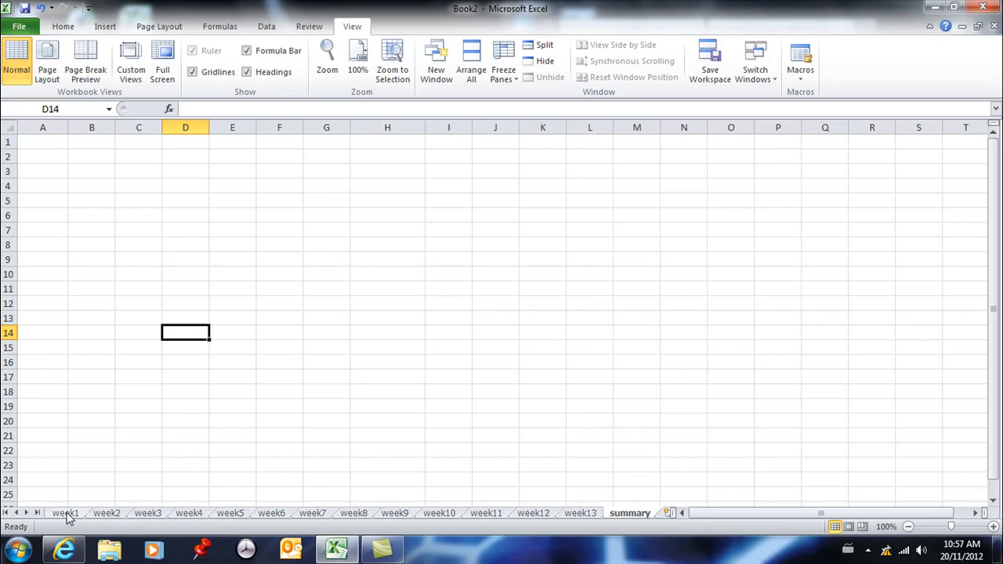
mouse_move(320, 161)
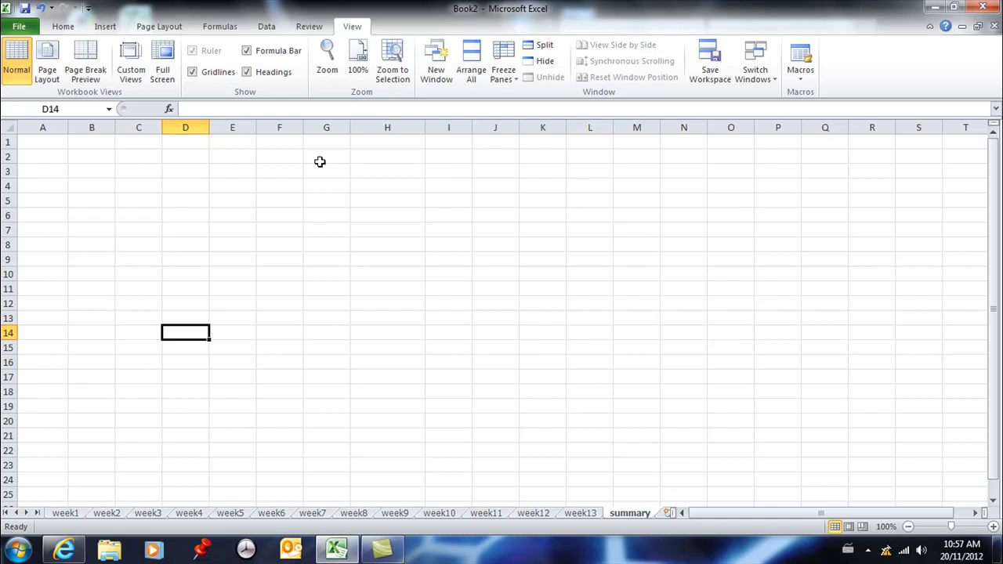
mouse_move(66, 513)
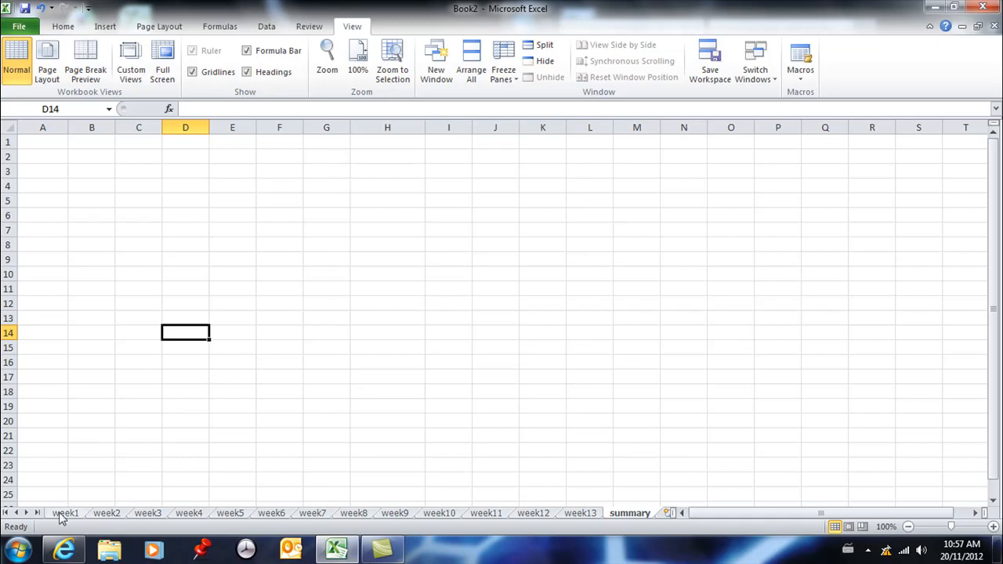
Step: Review the week1 to week4 payroll sheets in turn and return to week1
click(65, 513)
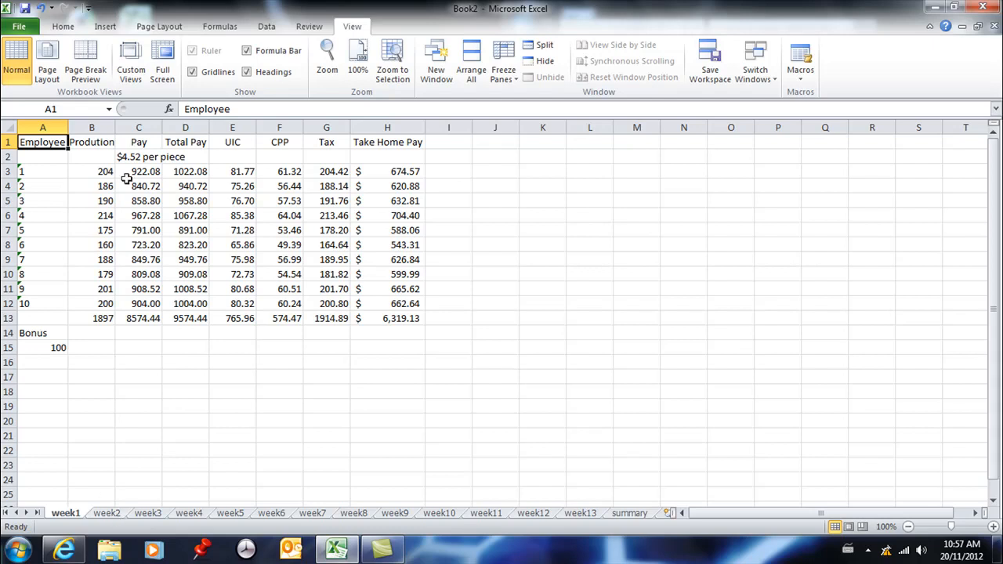
mouse_move(362, 193)
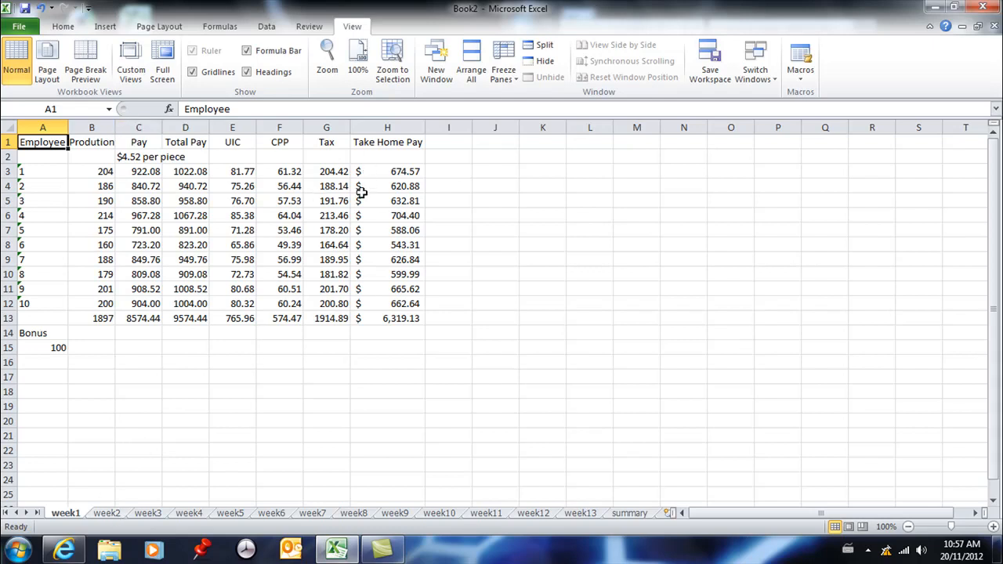
mouse_move(156, 464)
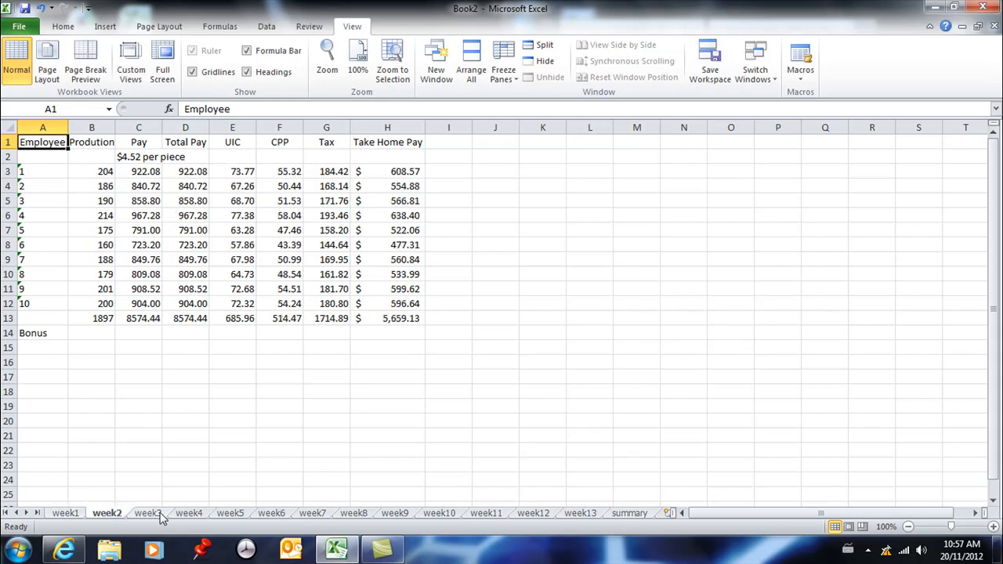
click(229, 514)
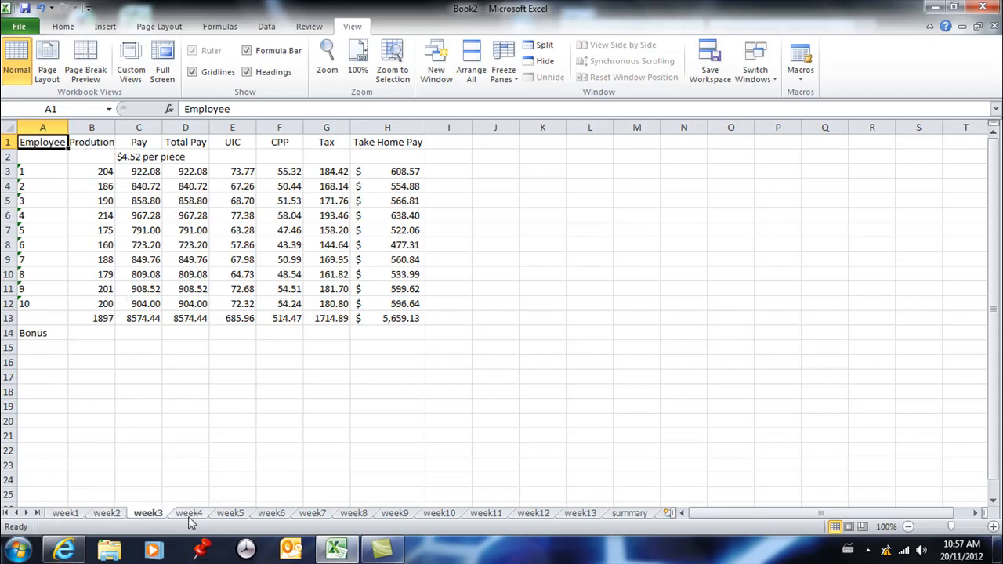
click(188, 513)
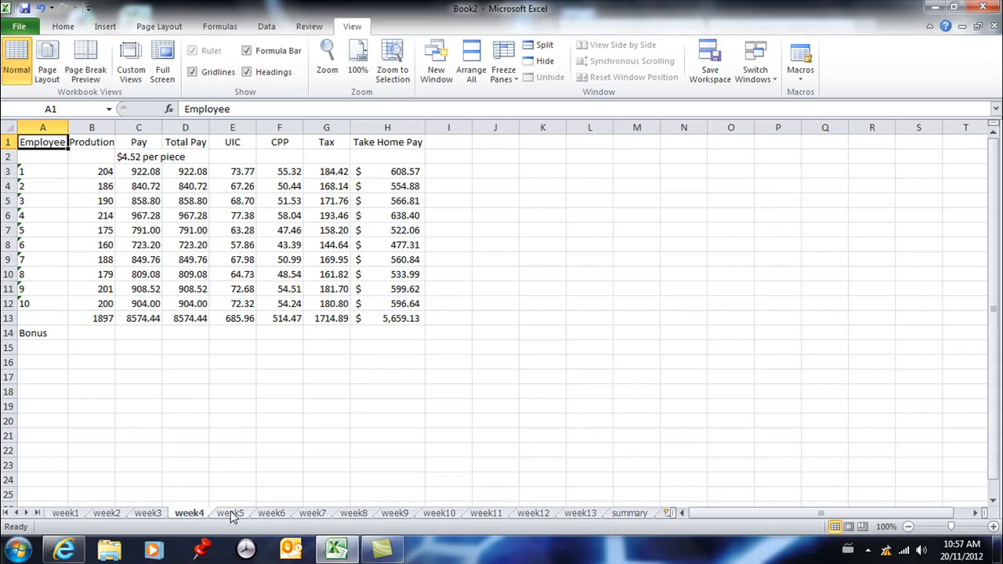
click(230, 513)
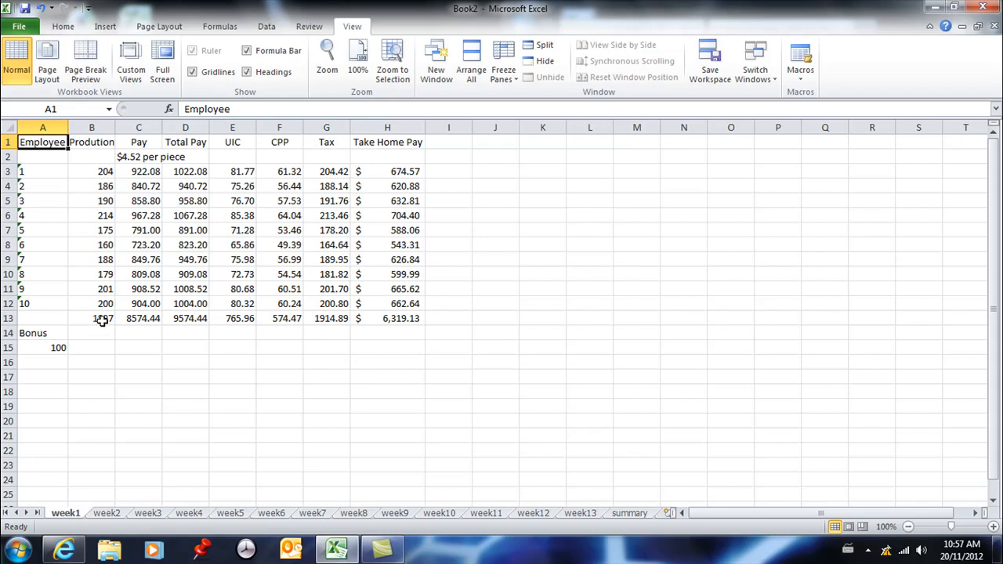
mouse_move(199, 319)
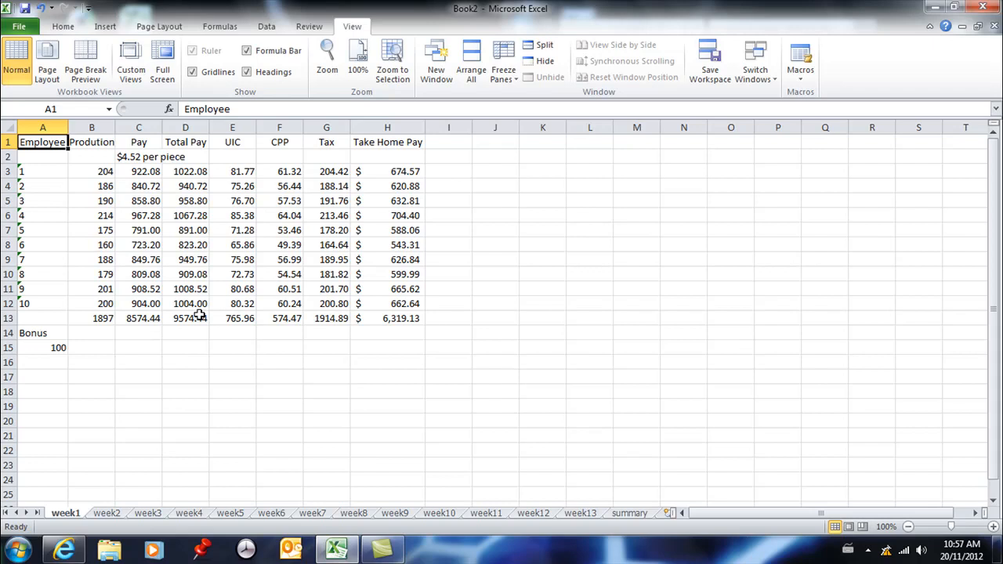
mouse_move(841, 458)
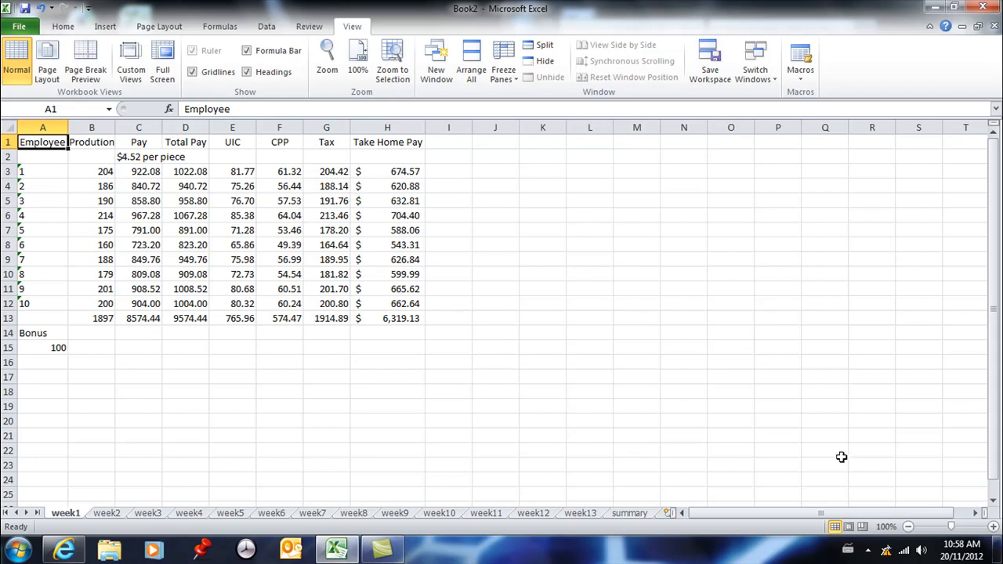
mouse_move(627, 517)
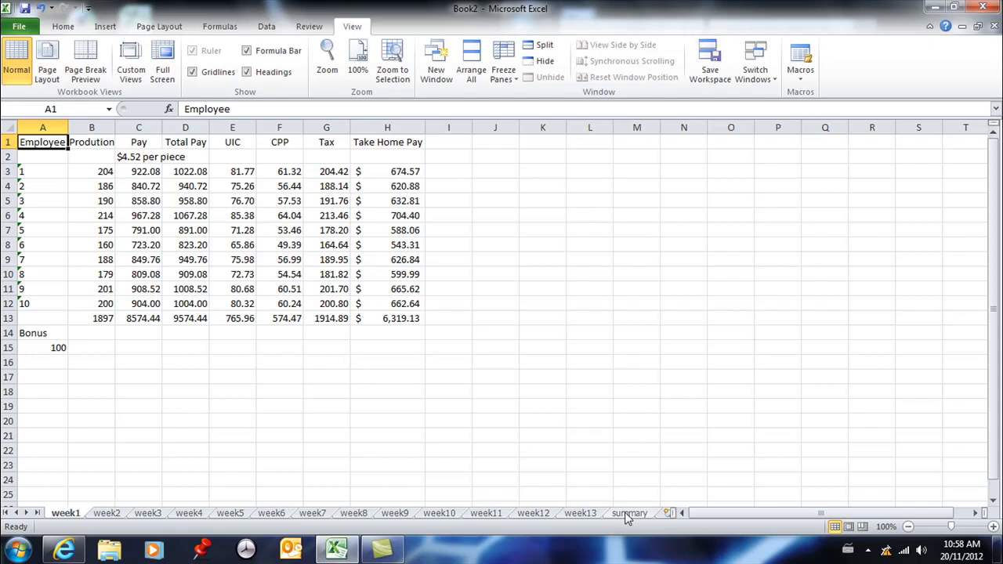
Step: Arrange a second workbook window vertically beside the first via New Window and Arrange All
click(630, 514)
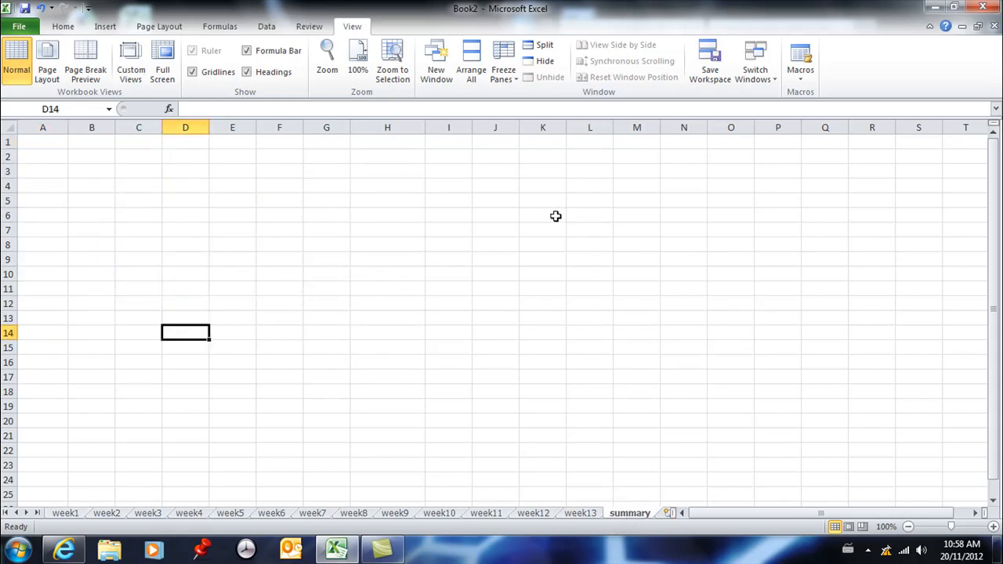
mouse_move(132, 514)
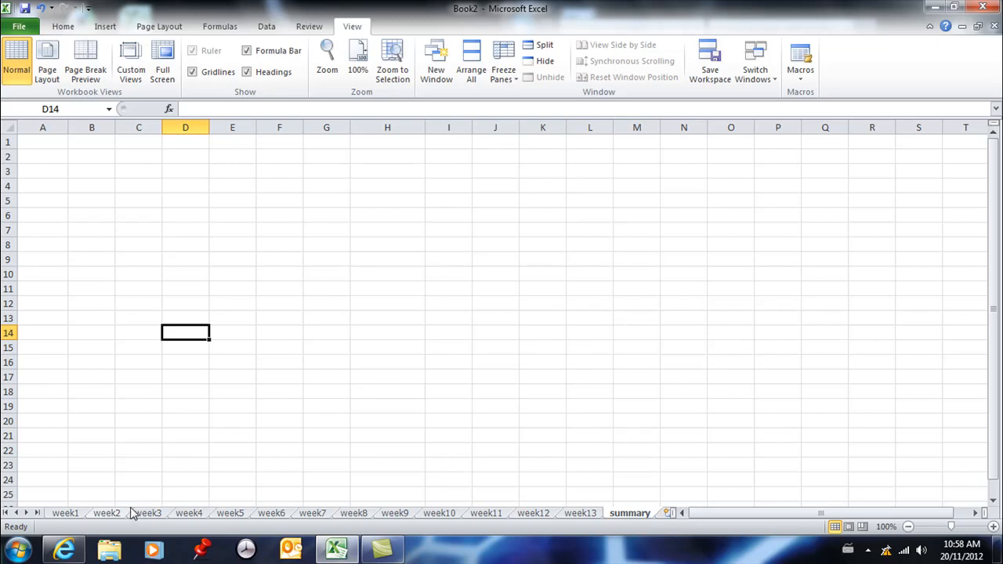
mouse_move(201, 420)
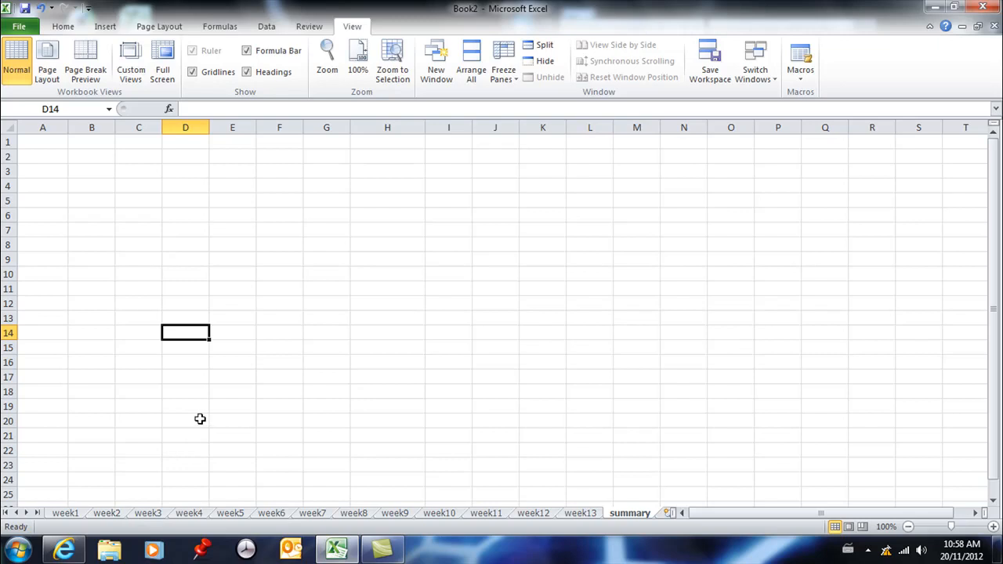
mouse_move(470, 44)
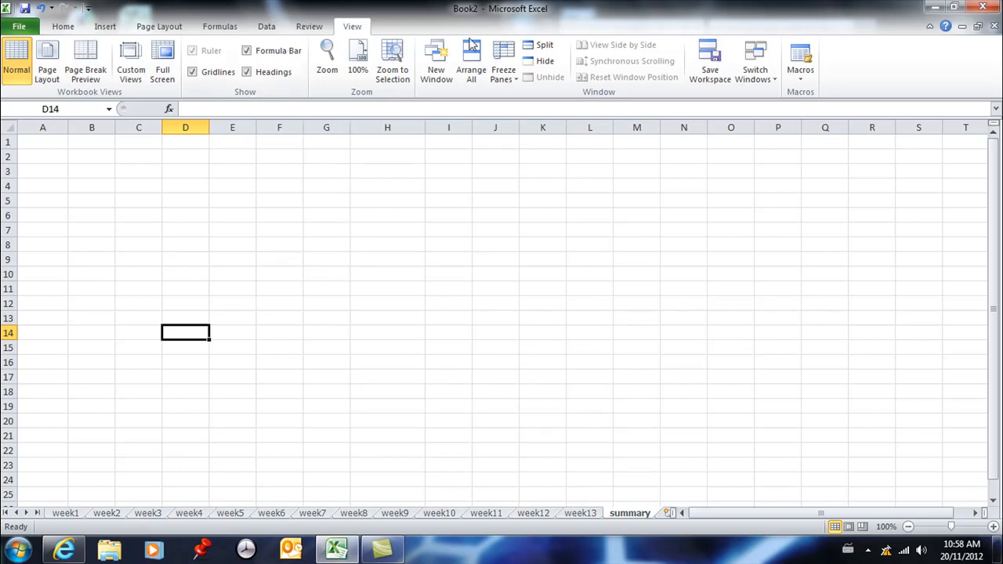
click(436, 62)
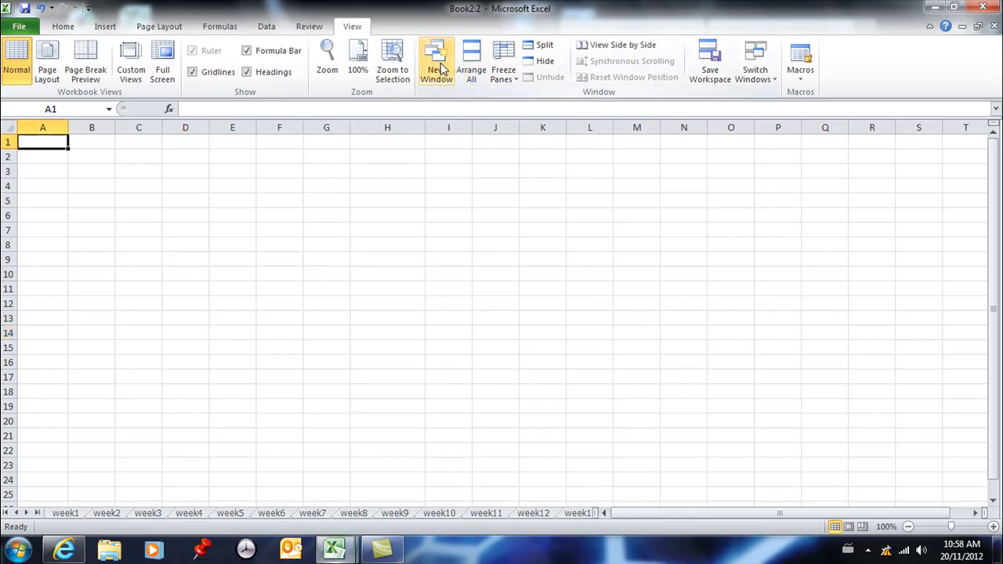
mouse_move(342, 140)
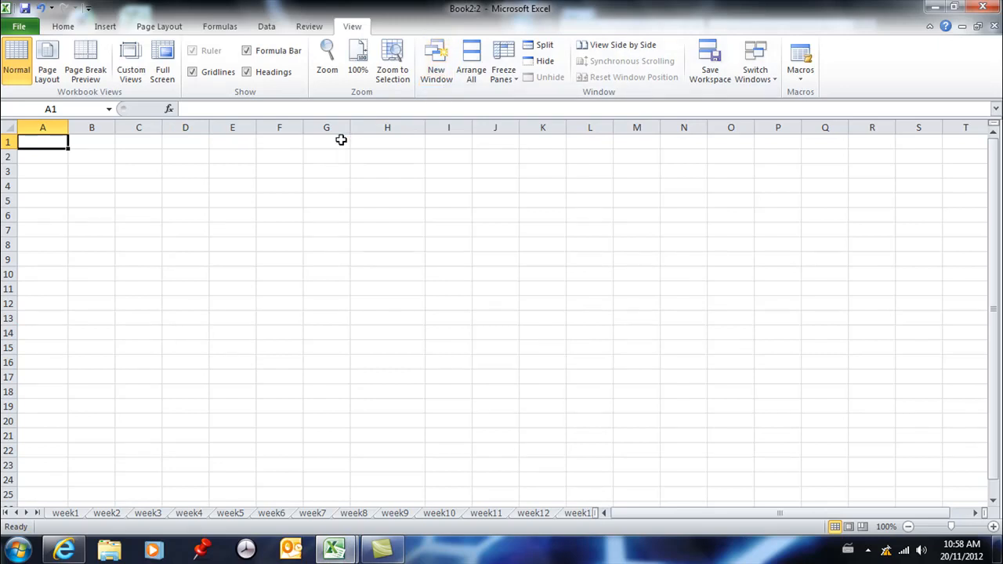
click(470, 59)
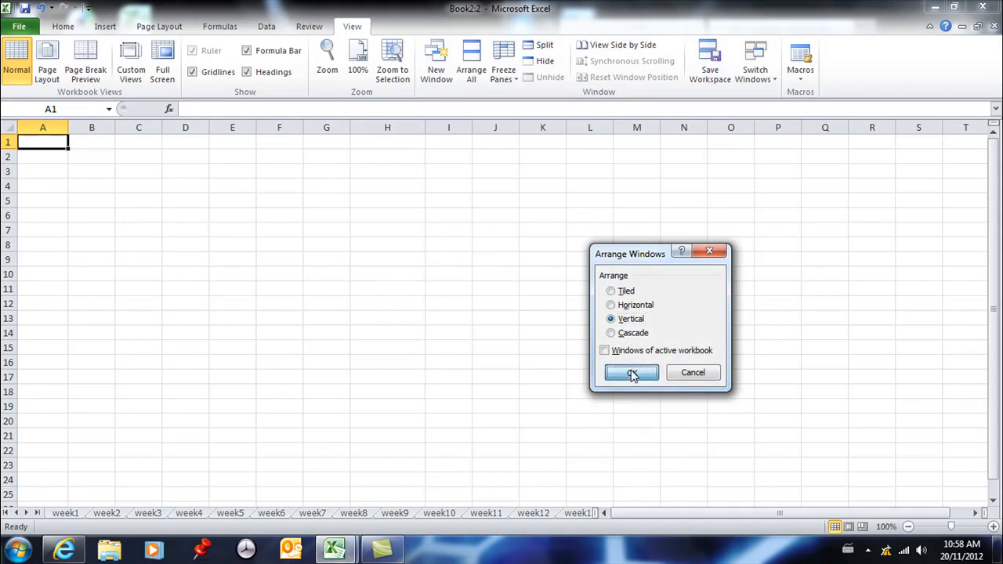
click(632, 374)
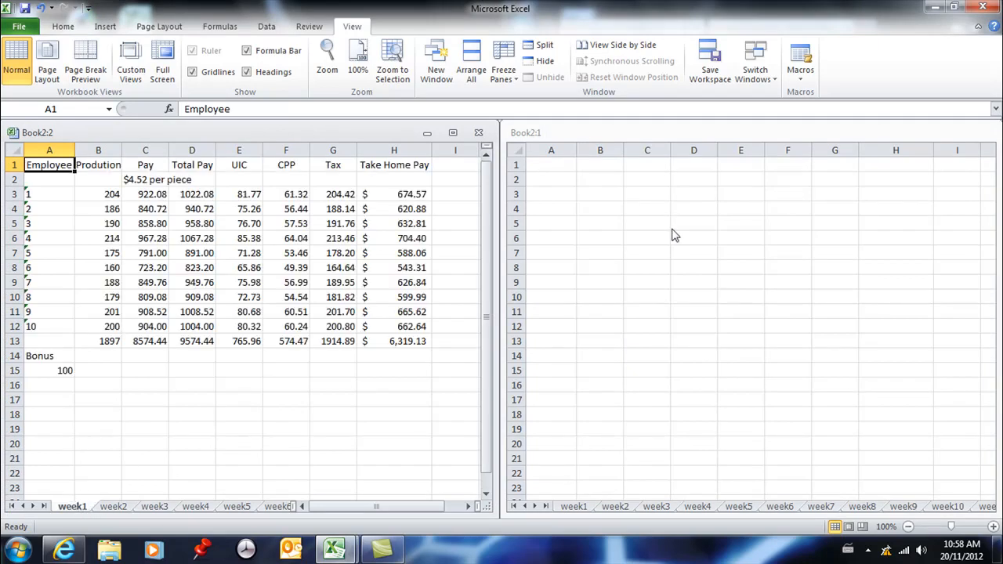
Step: Activate the right-hand window and reveal its summary sheet tab
click(693, 355)
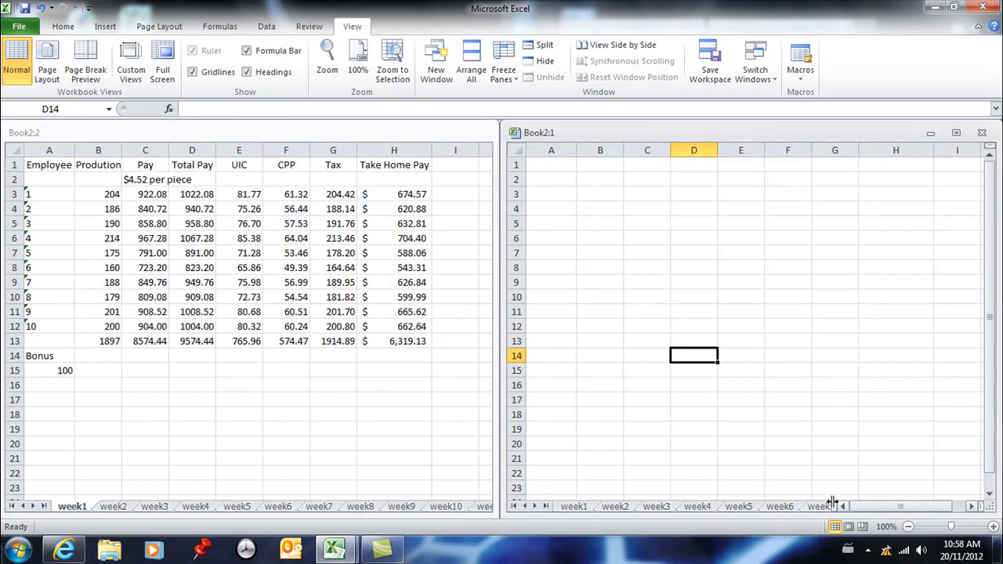
click(534, 507)
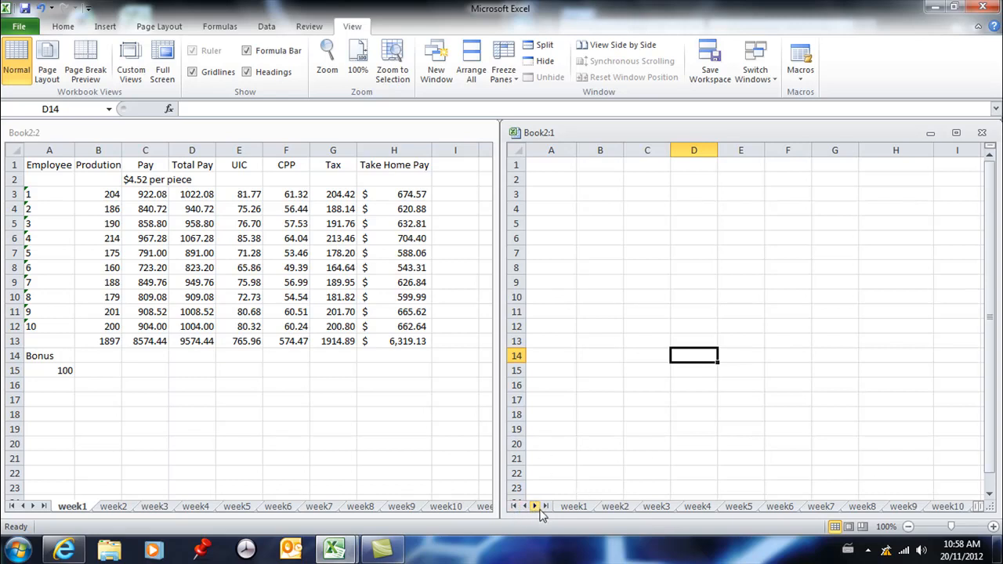
click(535, 506)
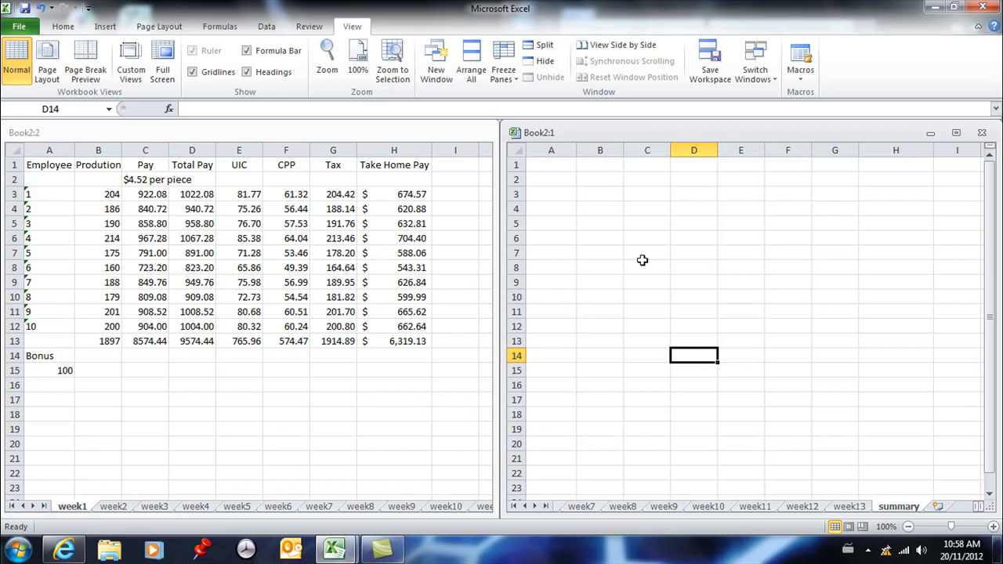
mouse_move(179, 213)
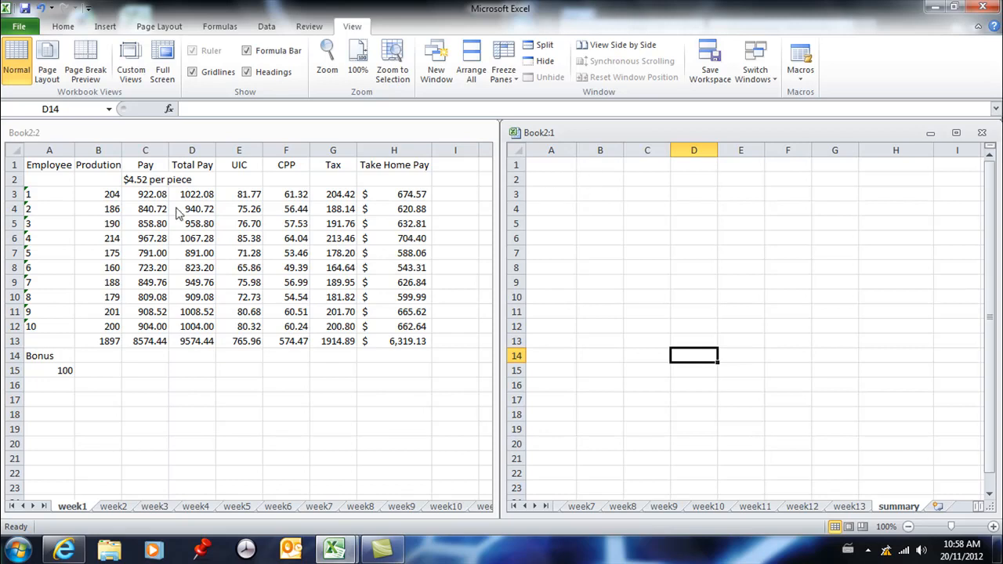
mouse_move(281, 190)
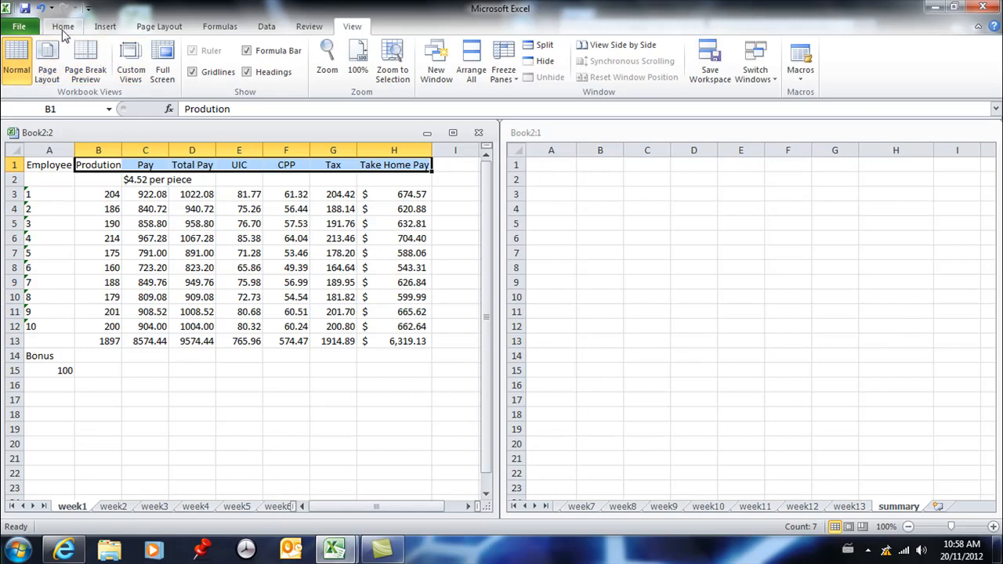
Step: Paste week1's headings transposed into A2 downward, then select B2 beside Prodution
click(63, 25)
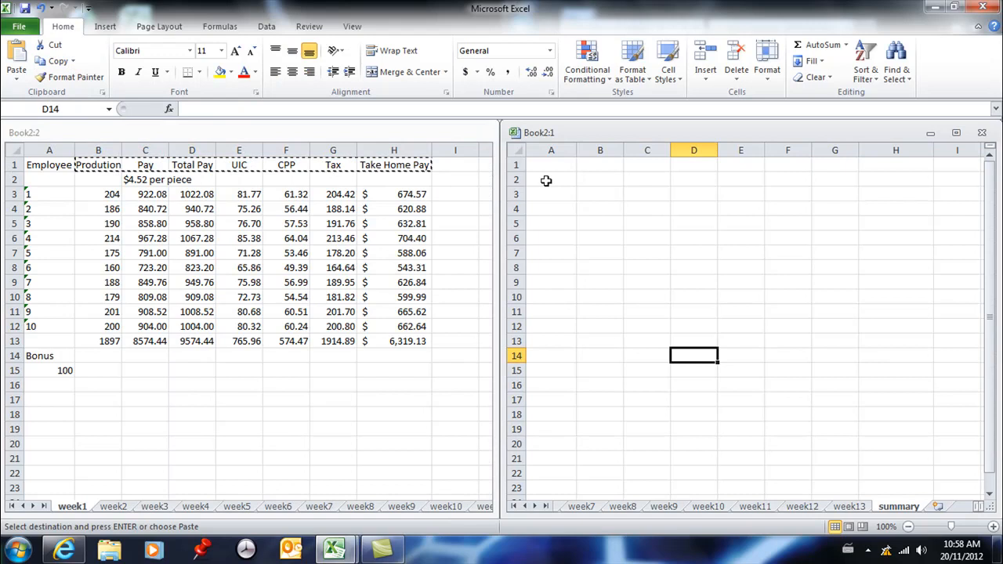
click(552, 178)
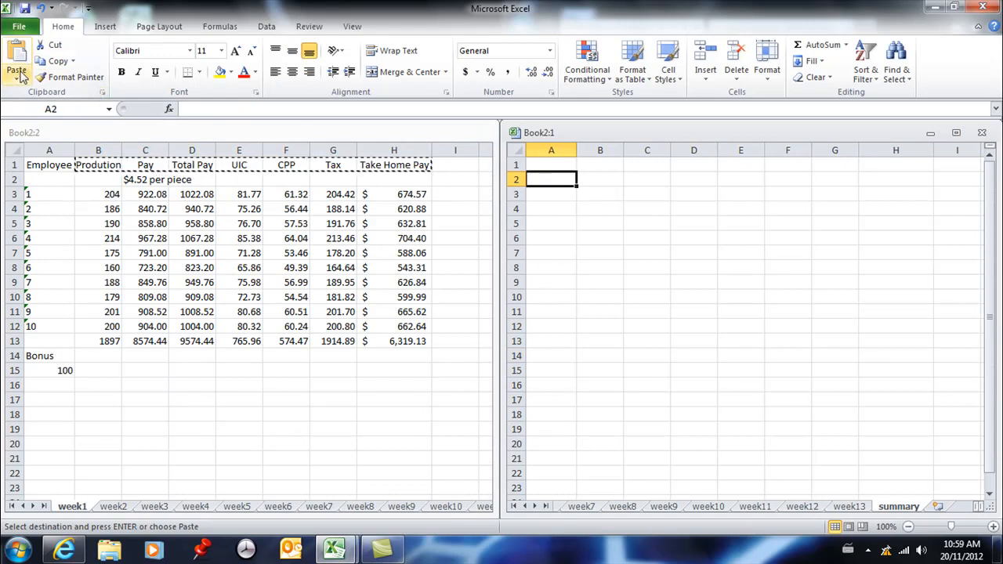
click(16, 71)
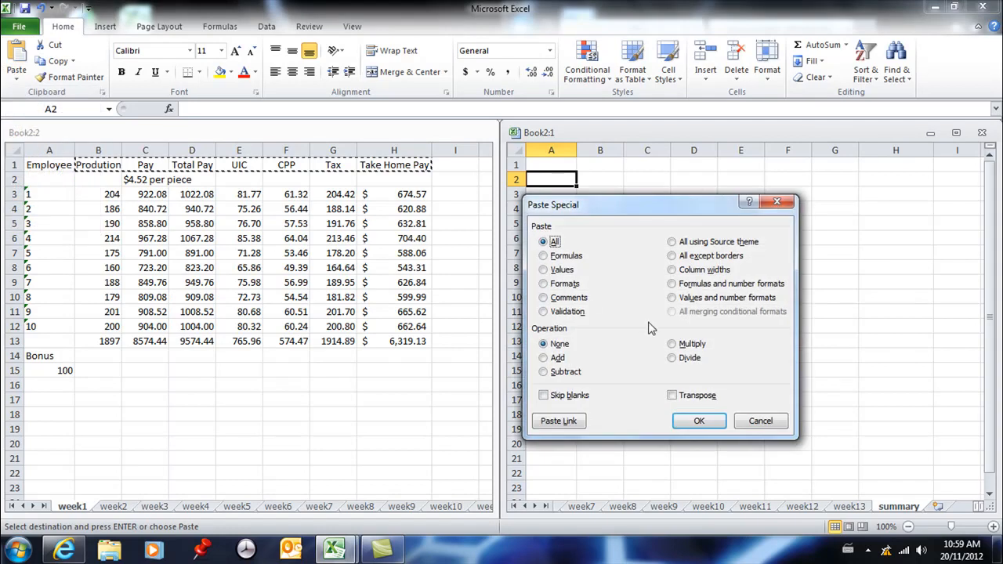
click(699, 420)
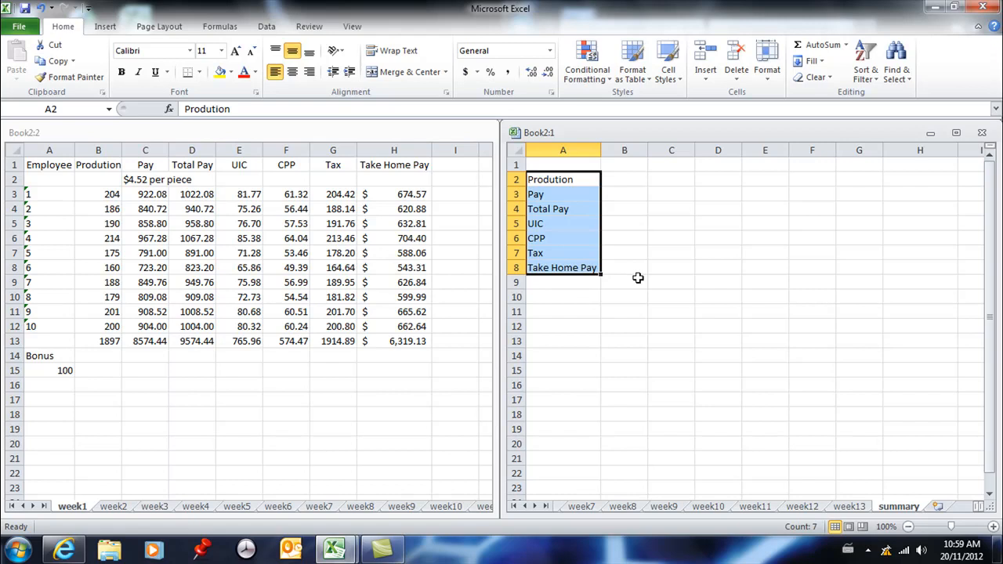
click(624, 178)
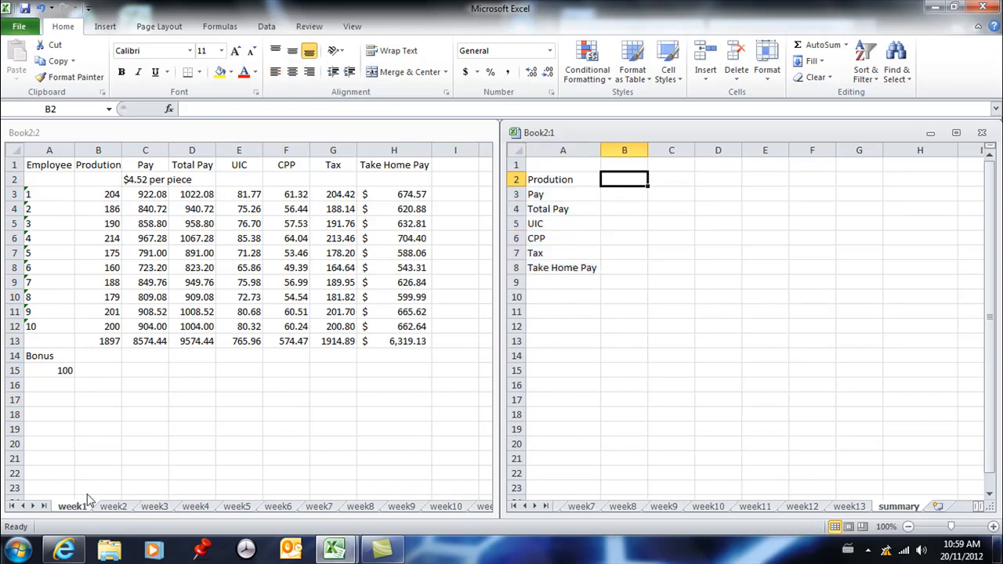
mouse_move(447, 500)
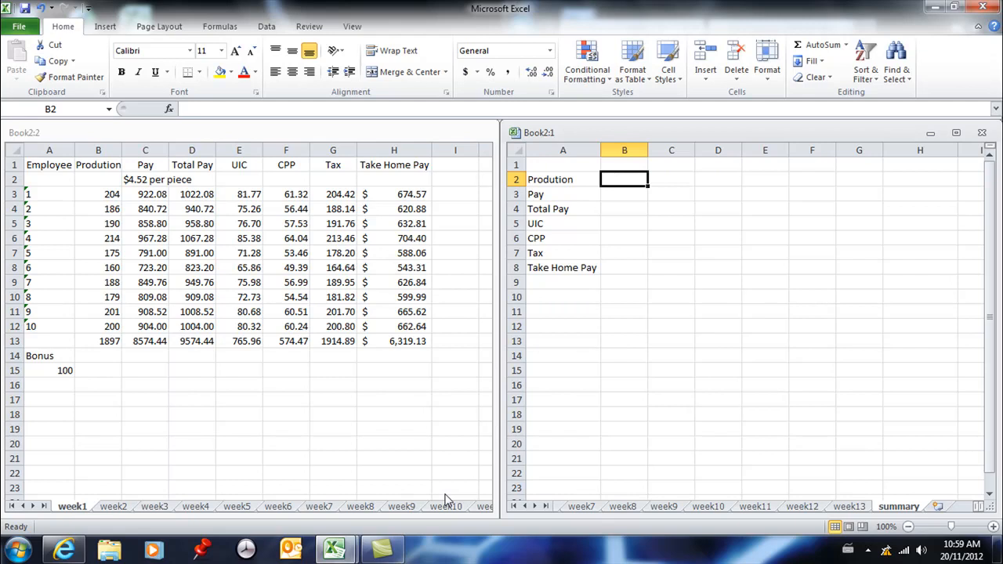
Step: Enter =week1!B13 in B2 so Prodution shows 1897
text(=)
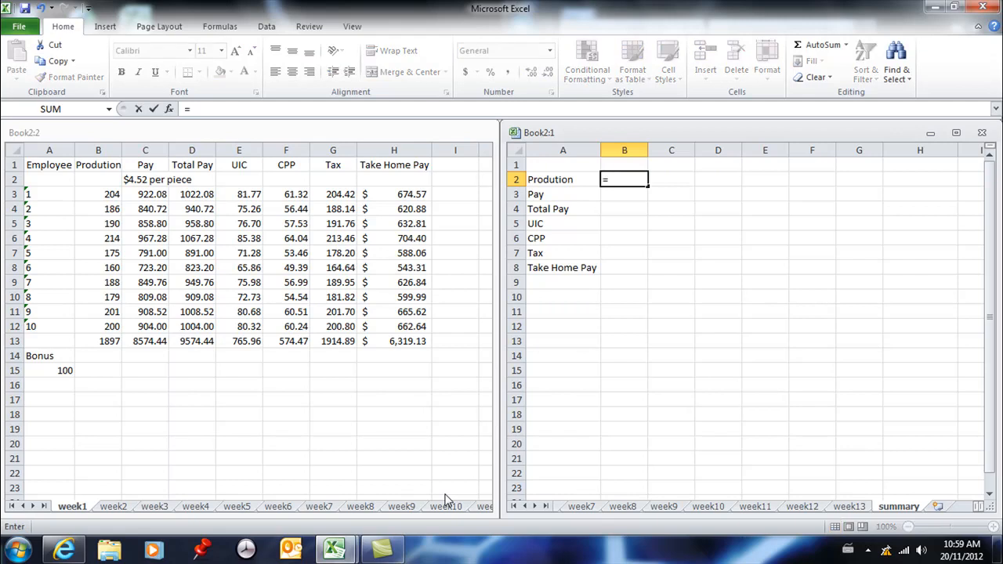
text(week)
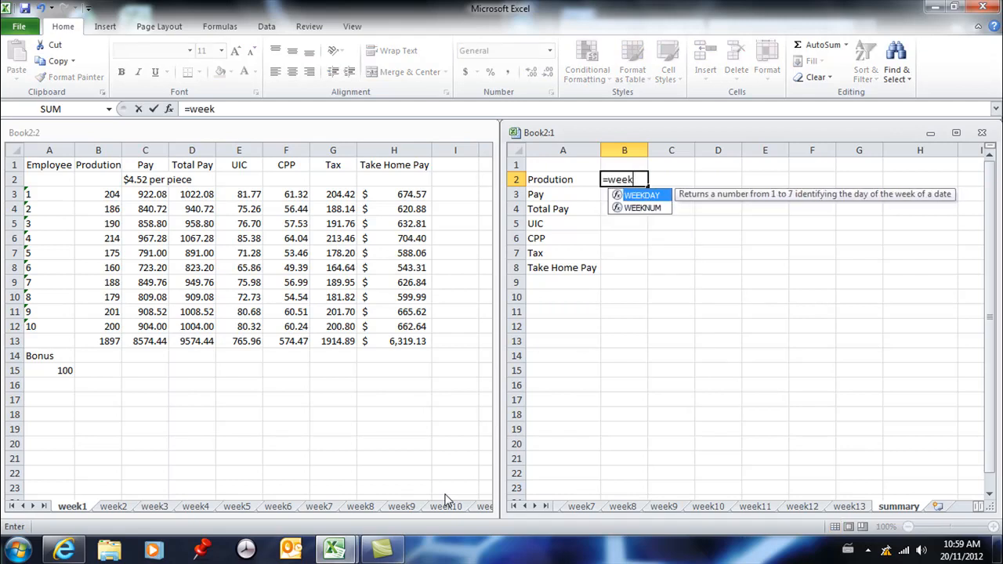
text(1)
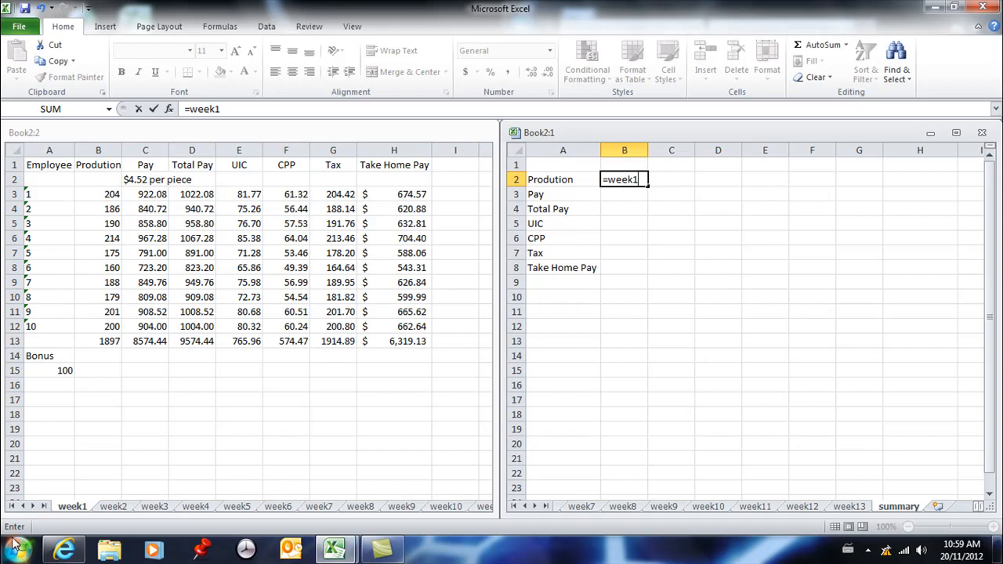
mouse_move(227, 442)
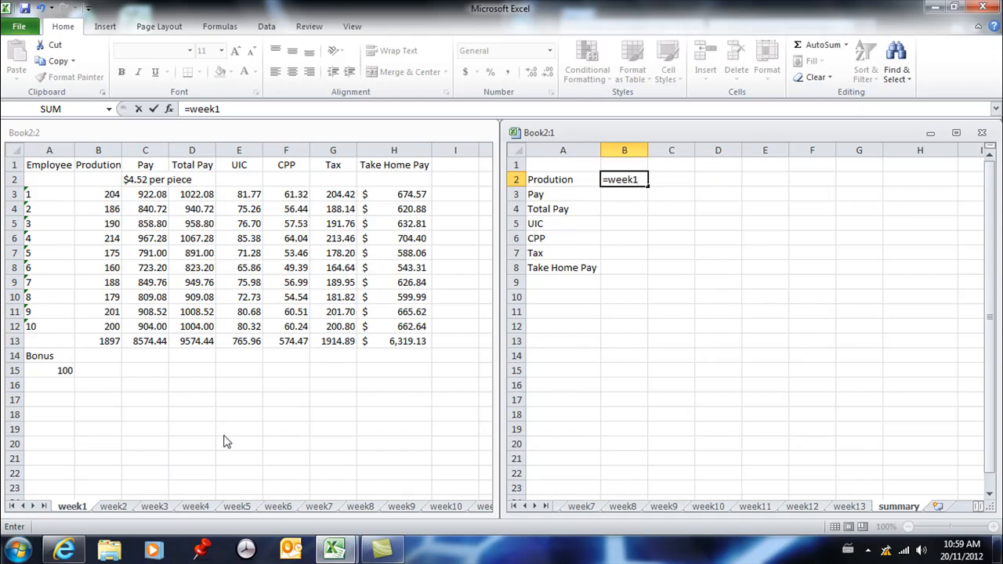
text(!)
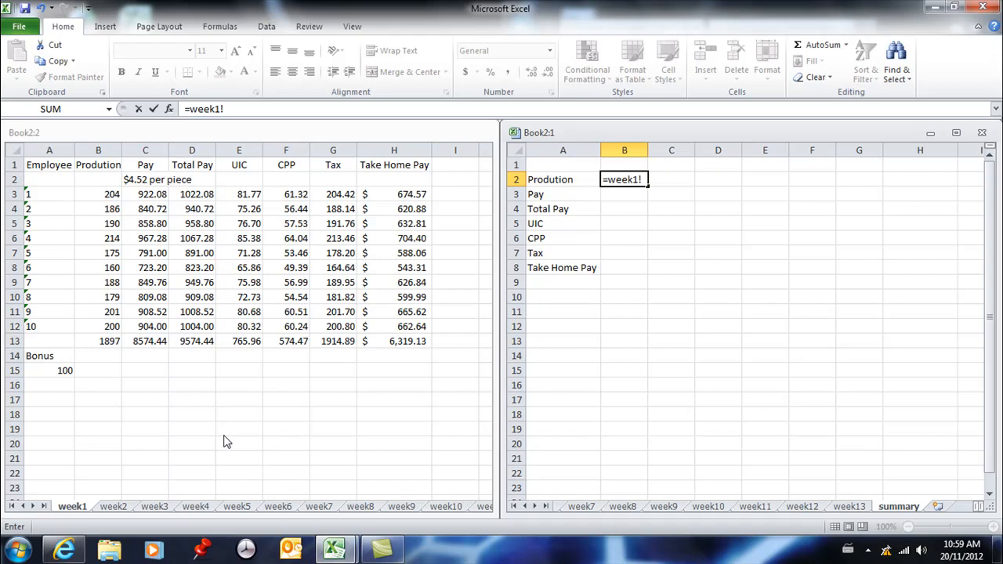
text(b1)
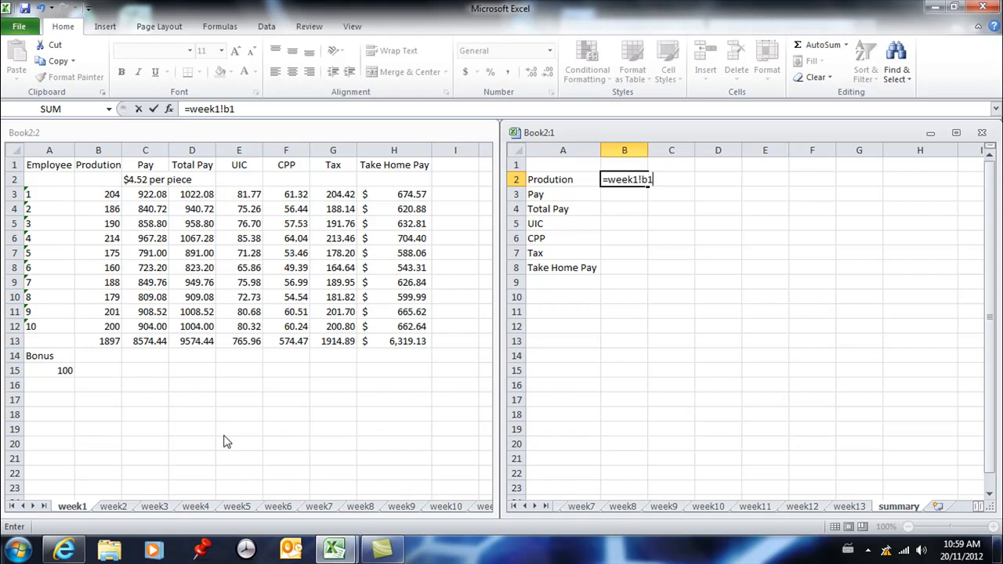
text(3)
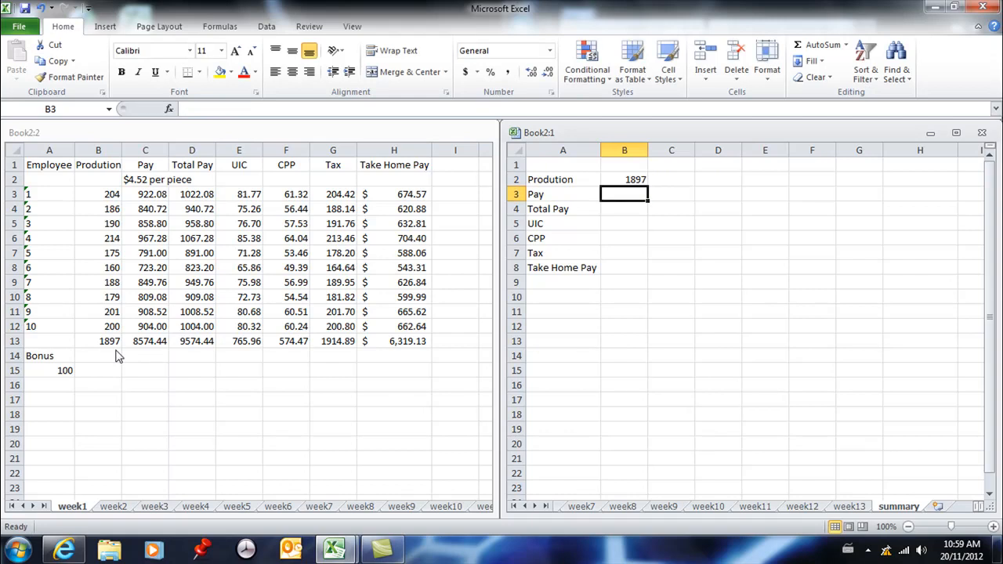
click(624, 179)
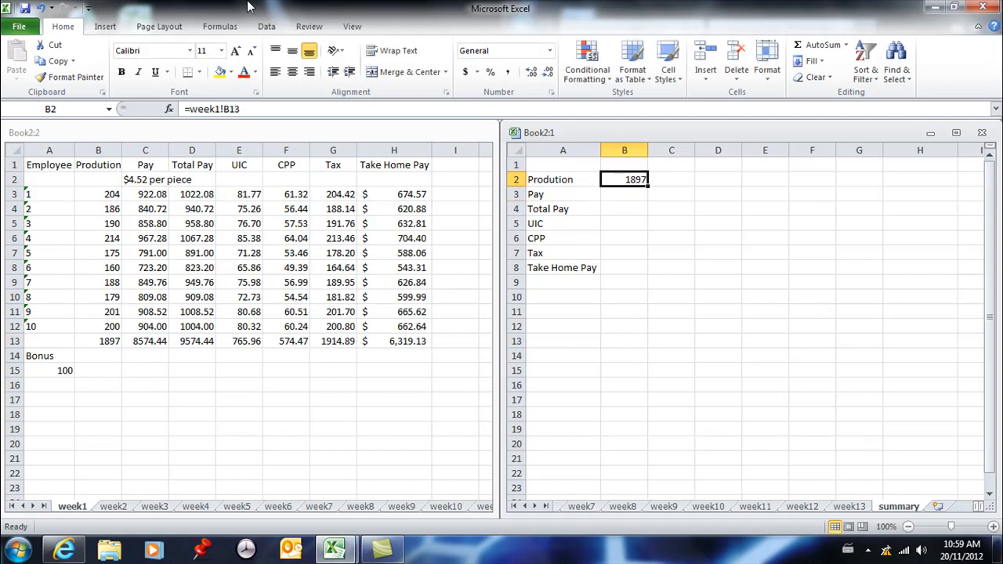
Step: Extend B2 to =week1!B13+week2!B13, giving 3794
double_click(624, 179)
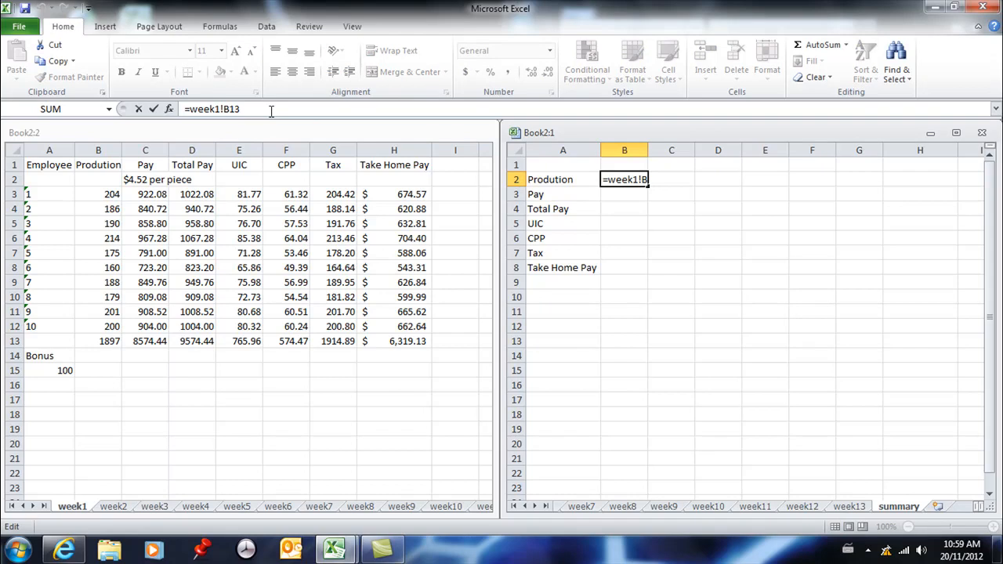
text(+)
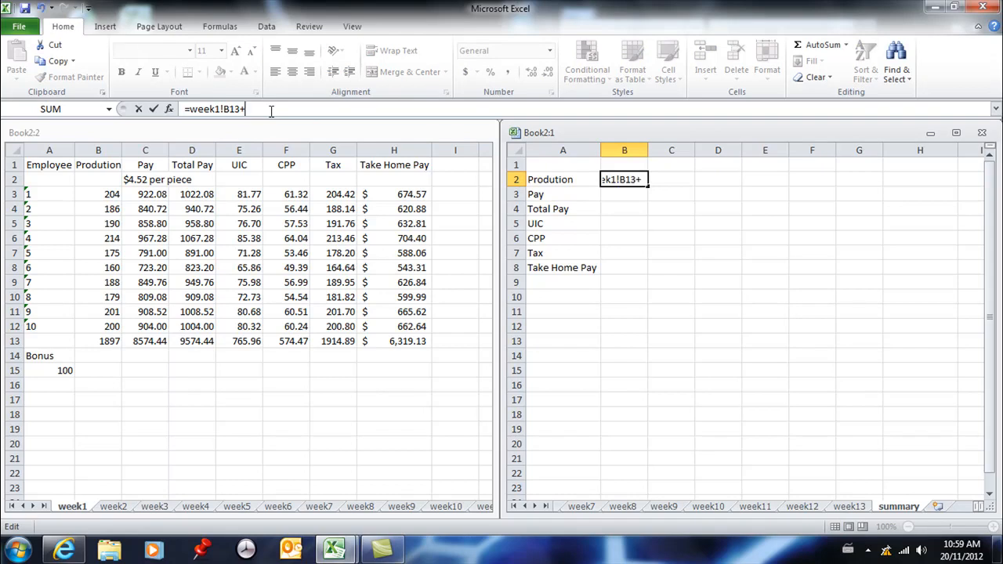
text(week)
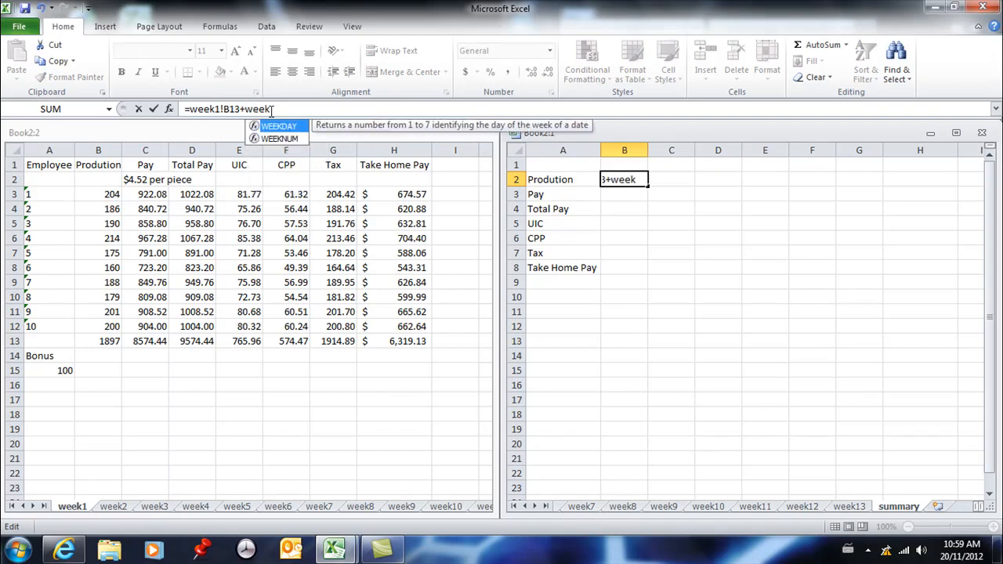
text(2)
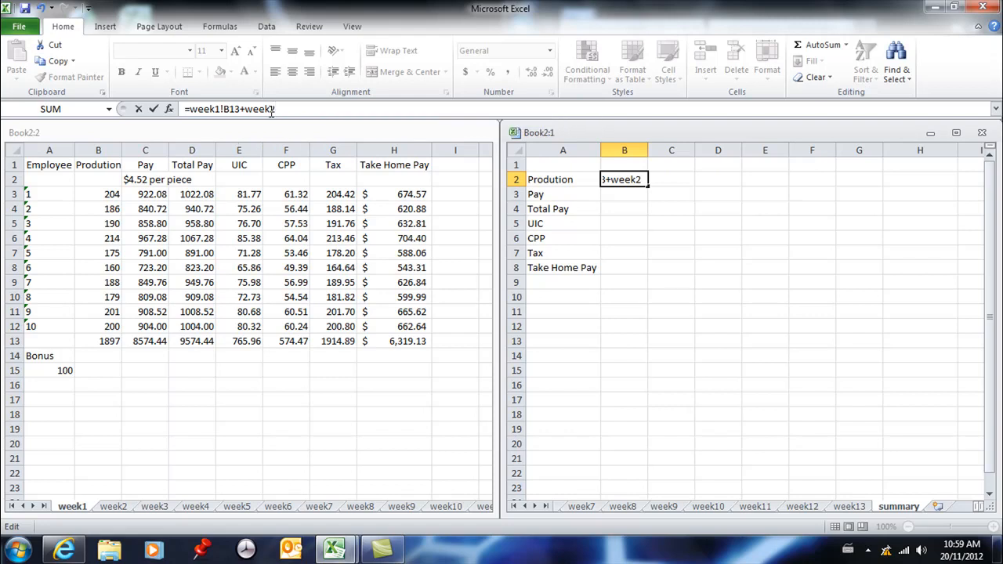
text(!)
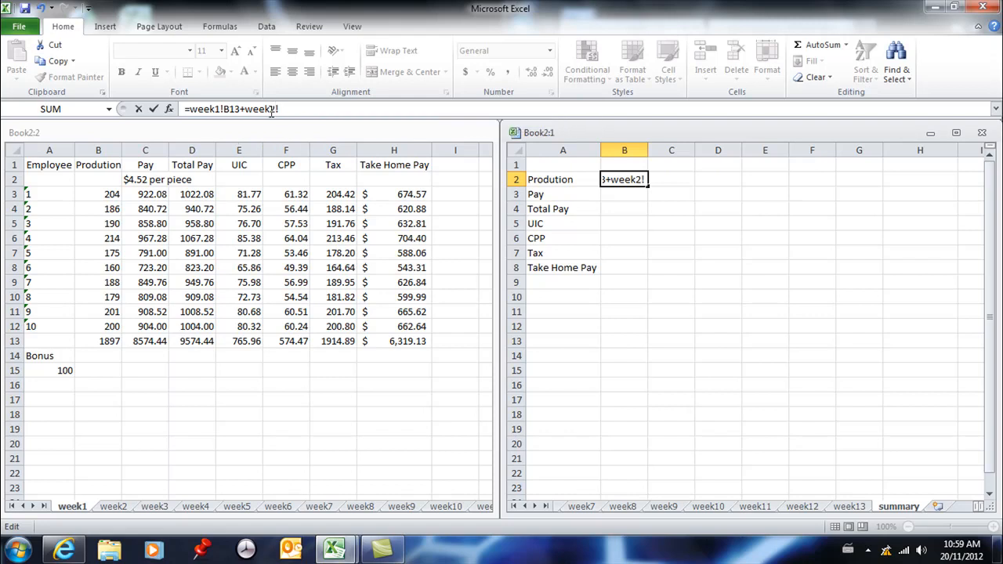
text(b13)
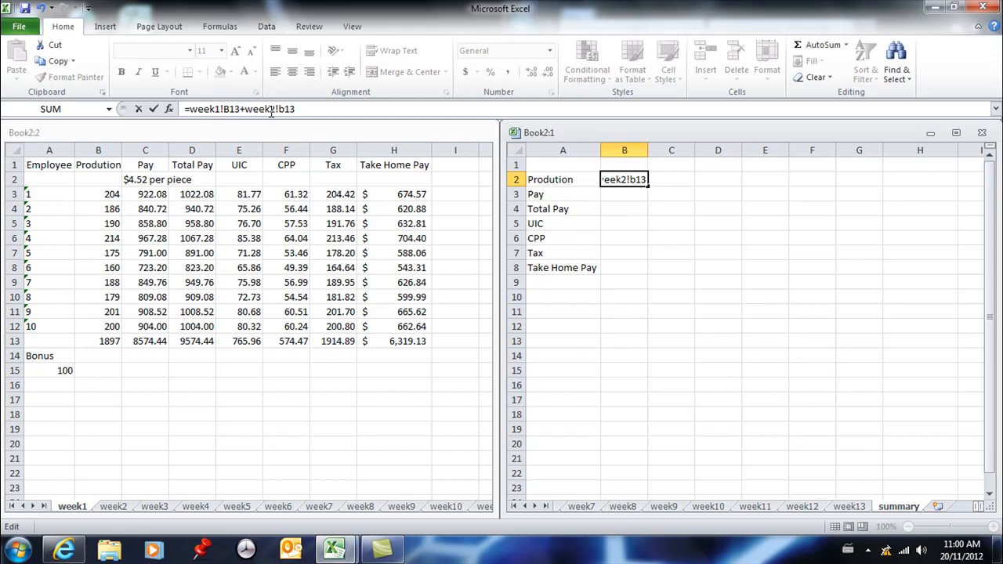
key(Return)
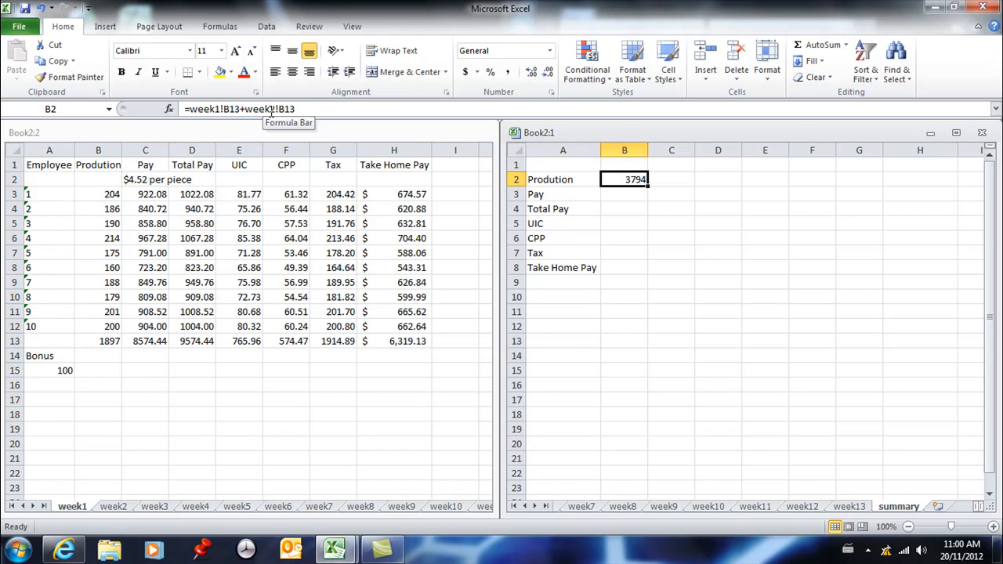
mouse_move(323, 122)
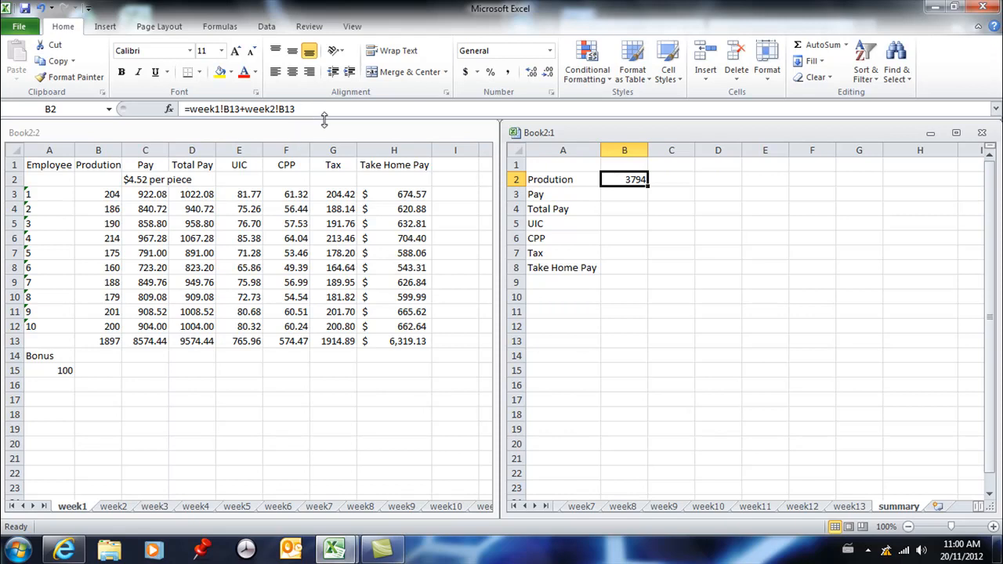
mouse_move(329, 113)
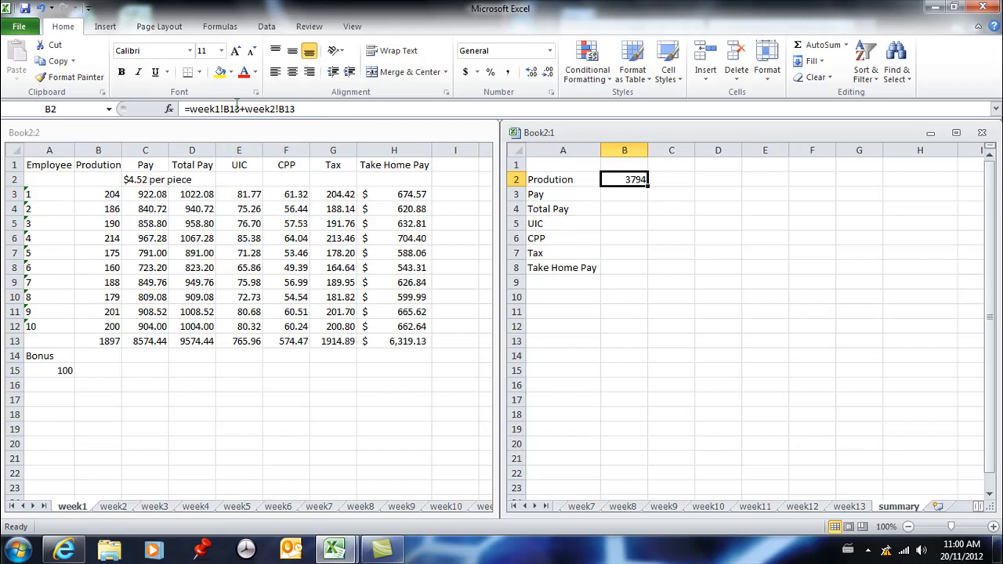
mouse_move(229, 88)
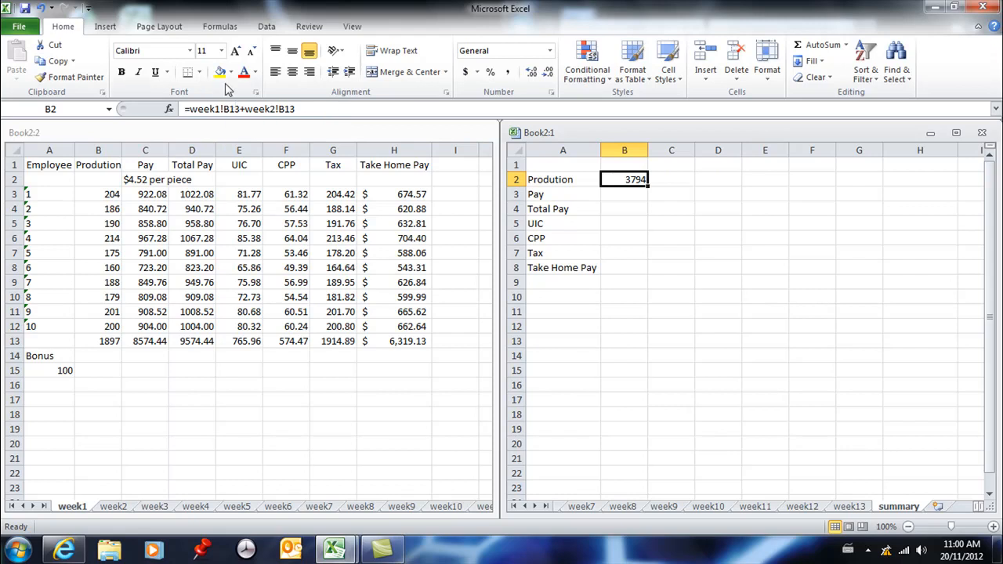
mouse_move(305, 129)
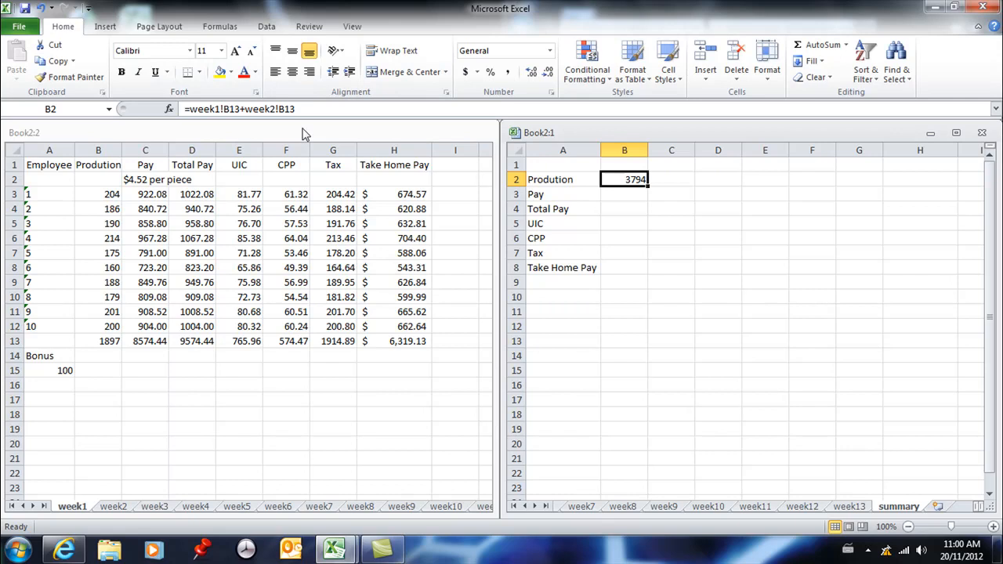
mouse_move(188, 102)
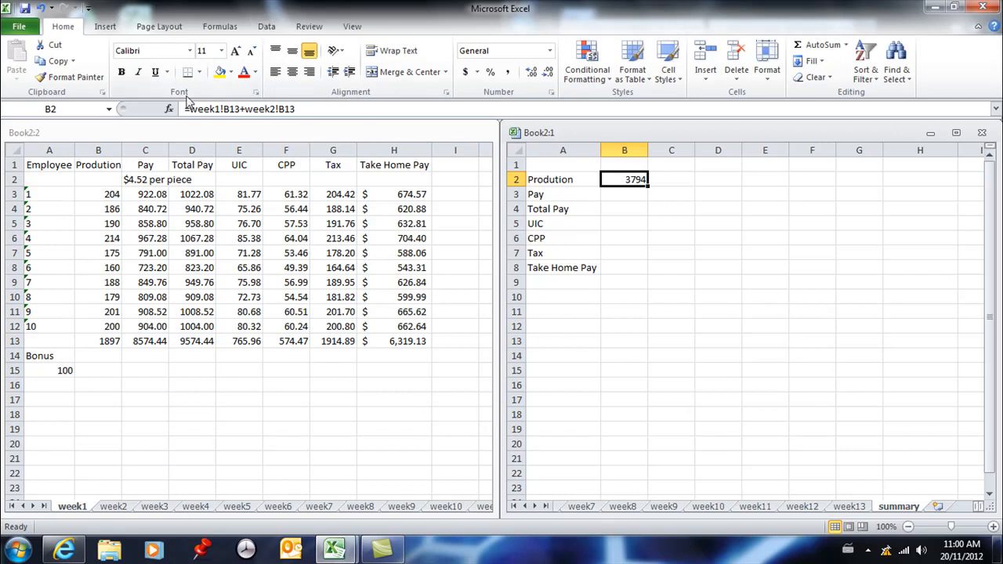
mouse_move(273, 382)
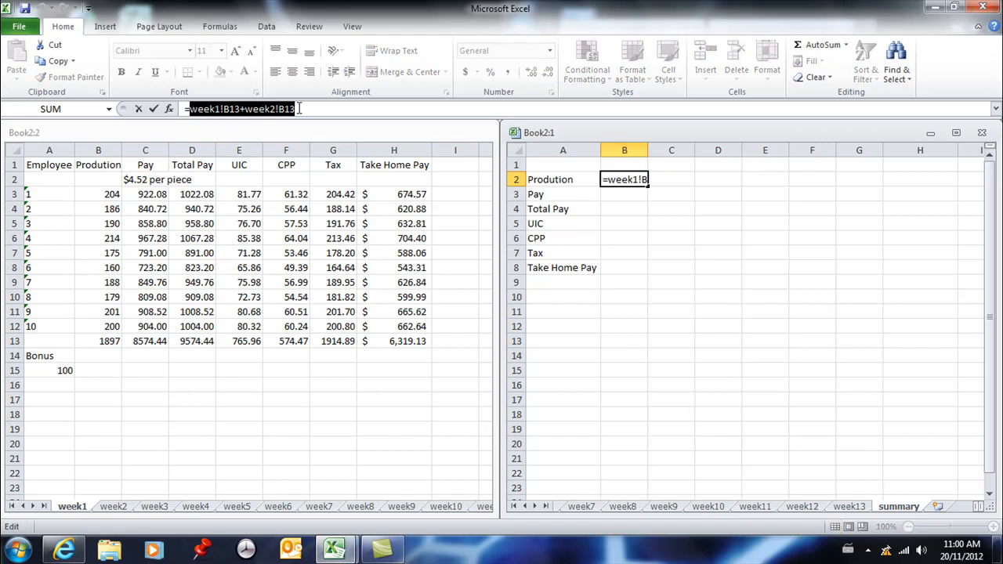
Step: Replace B2 with =sum(week1:week13!b13), giving 24661
text(=sum()
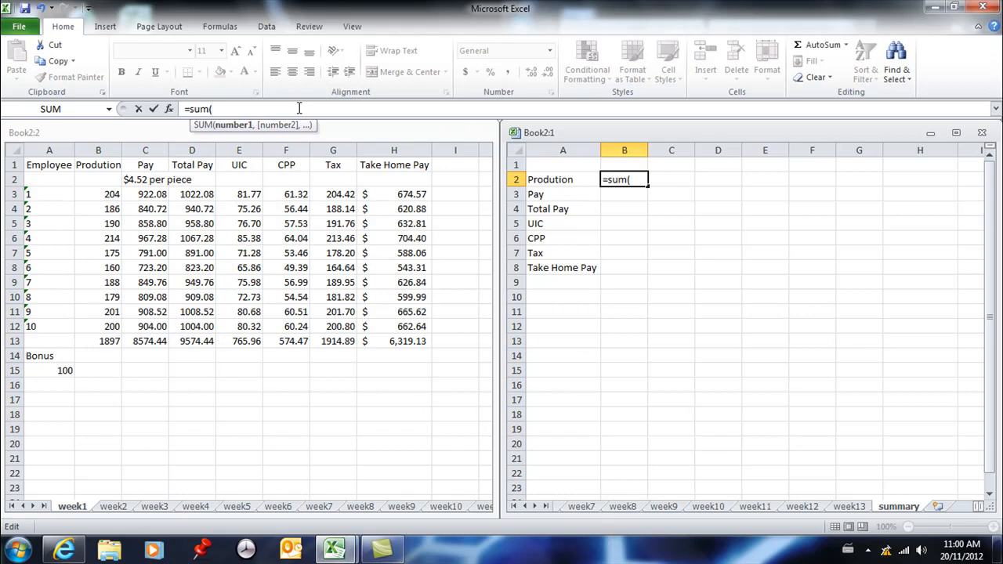
text(week1)
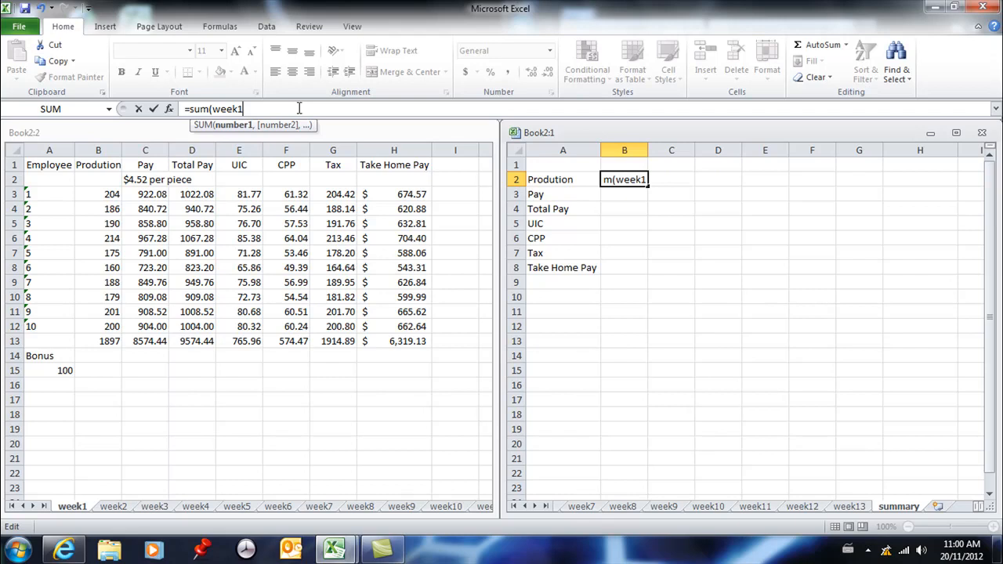
text(:)
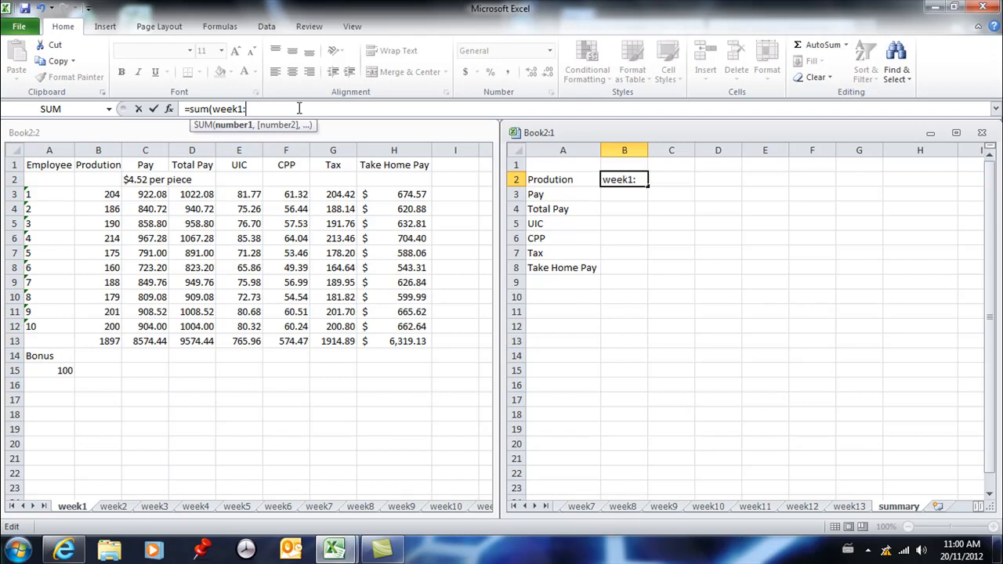
text(wee)
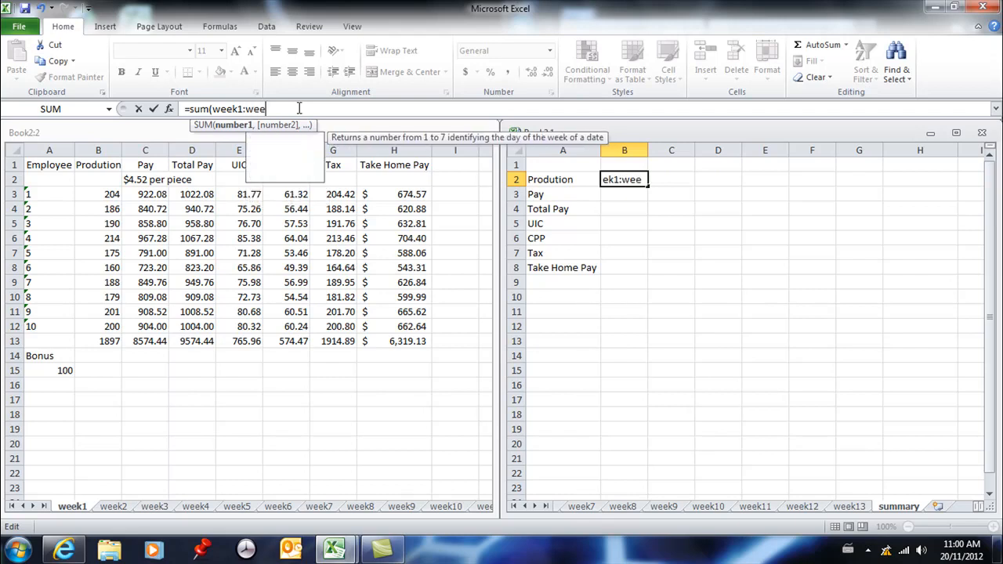
text(k13)
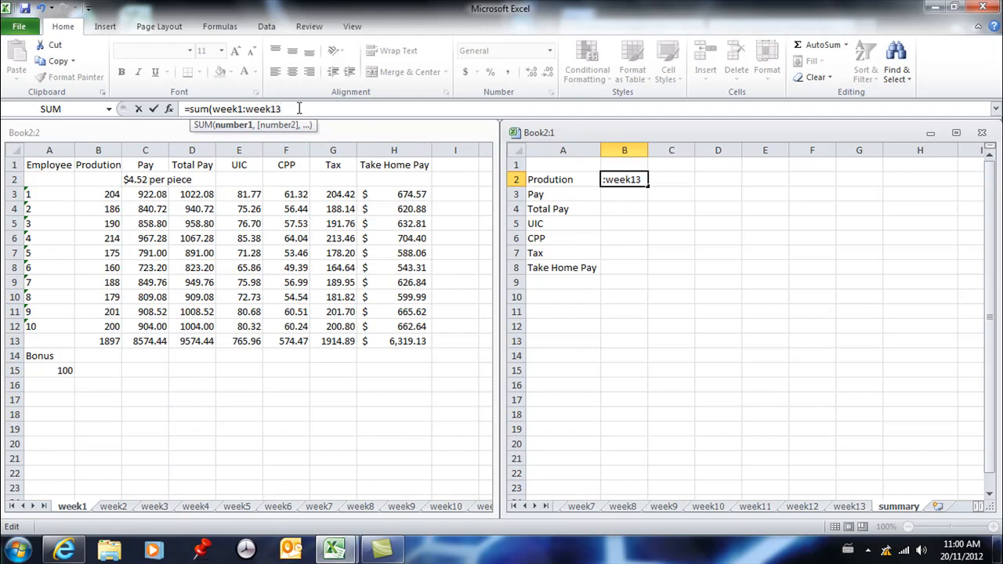
mouse_move(55, 310)
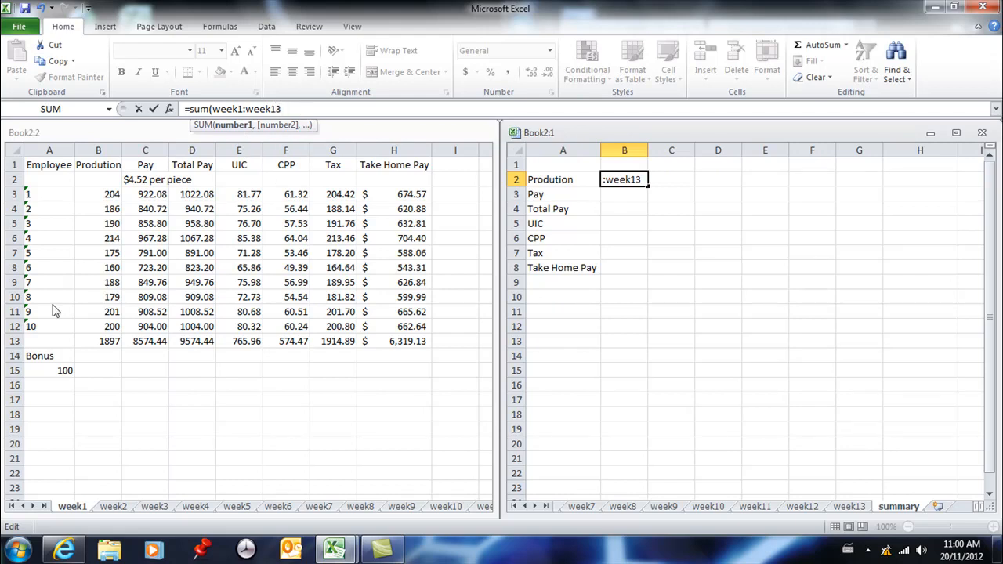
mouse_move(116, 480)
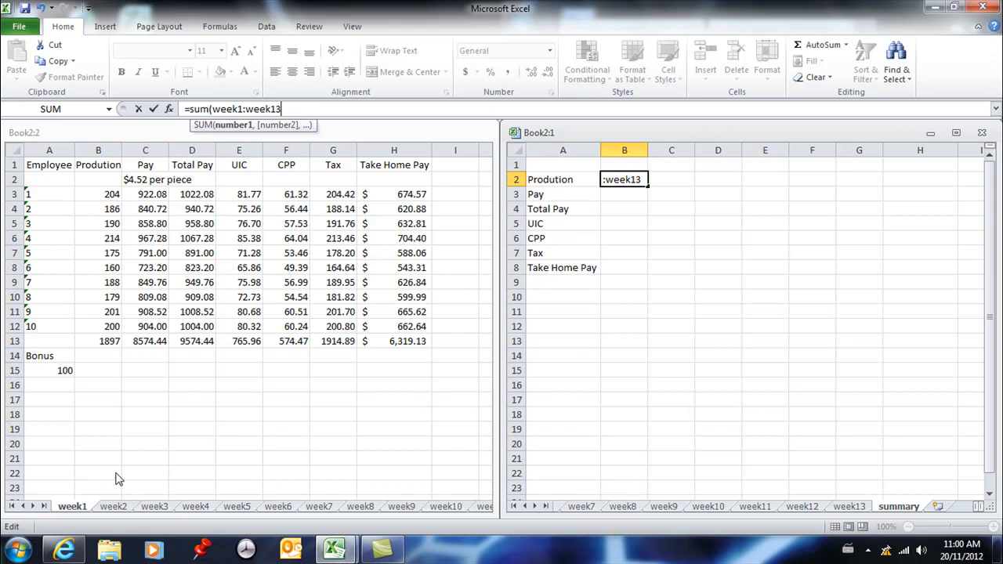
mouse_move(152, 508)
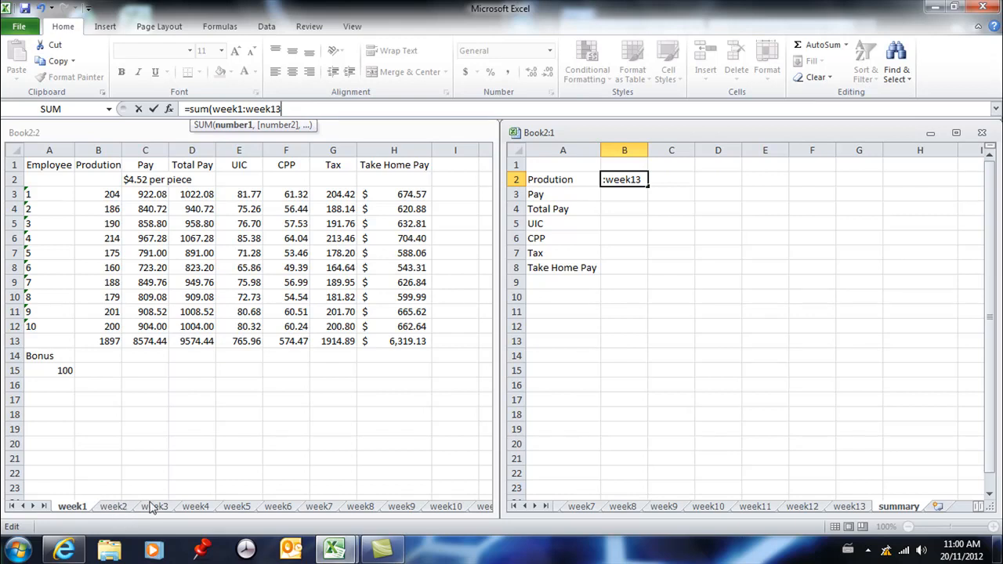
mouse_move(275, 516)
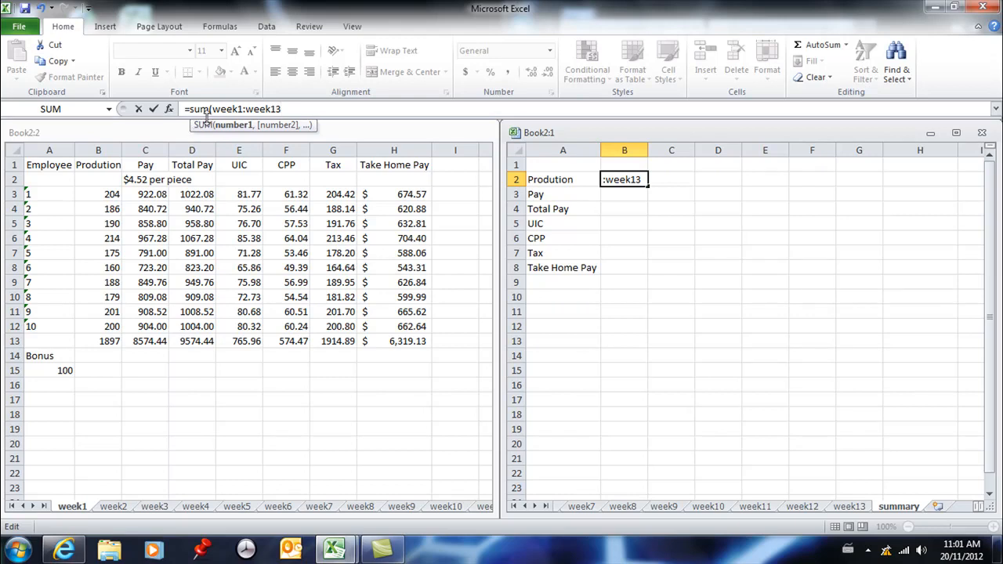
mouse_move(306, 119)
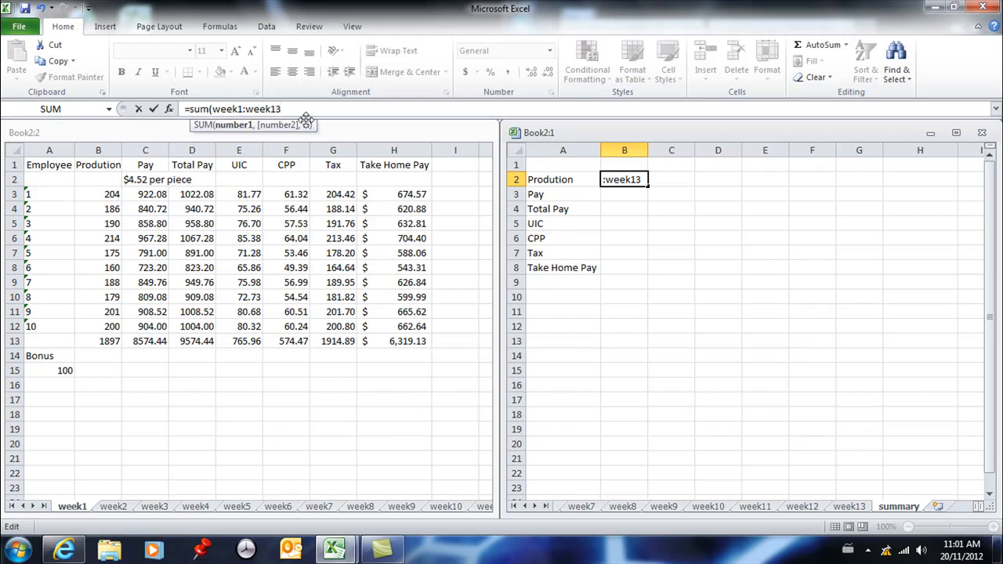
text(!)
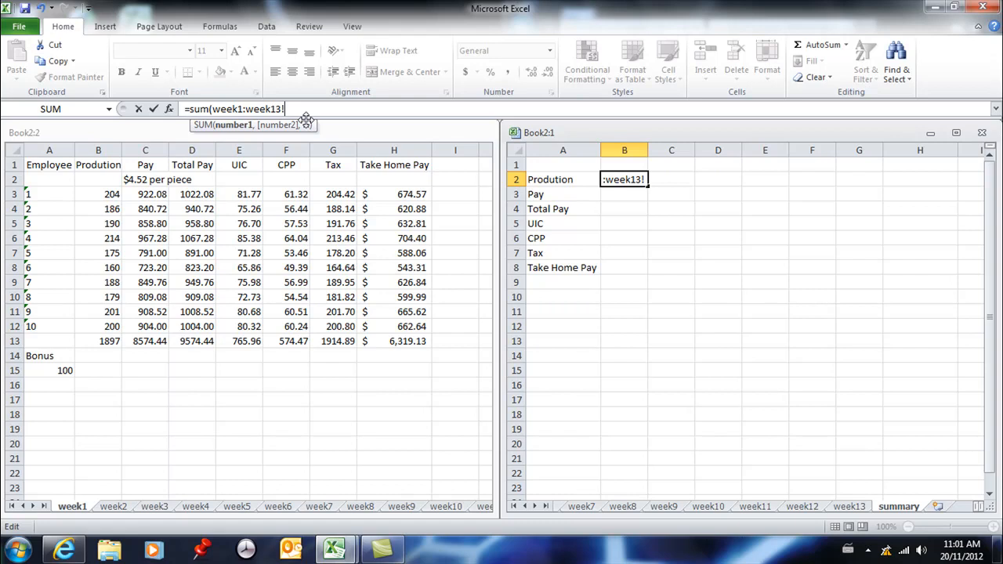
text(b13))
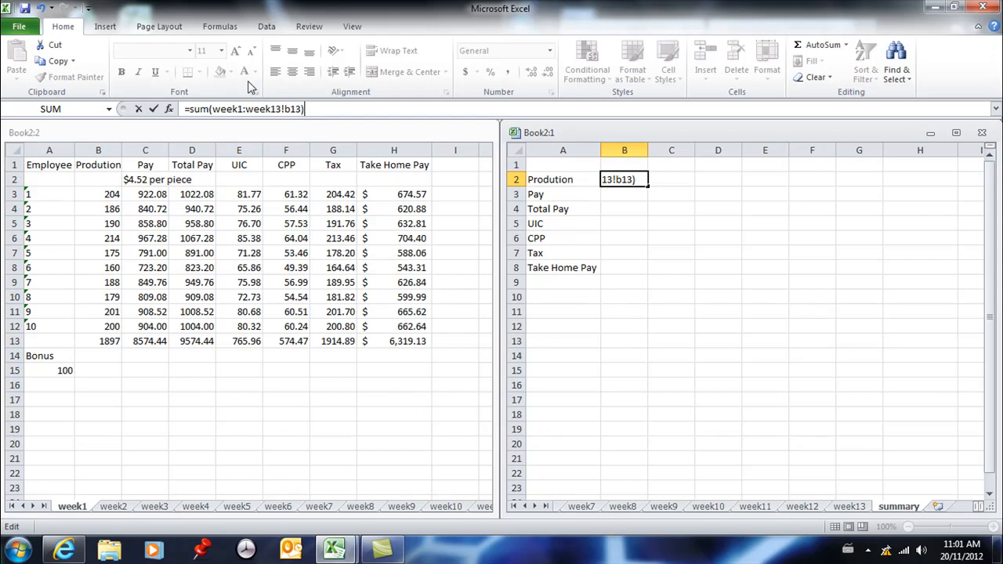
mouse_move(329, 154)
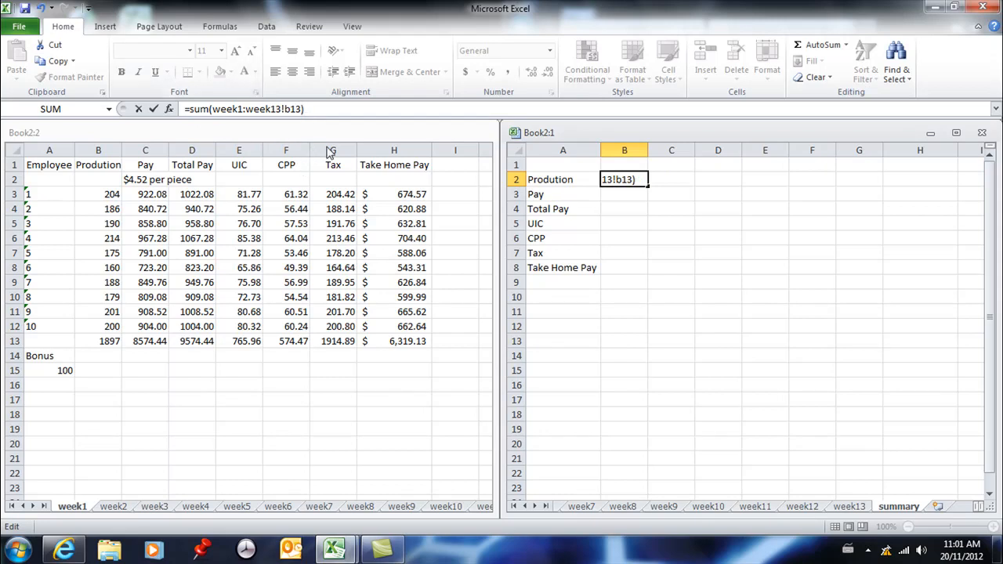
mouse_move(217, 141)
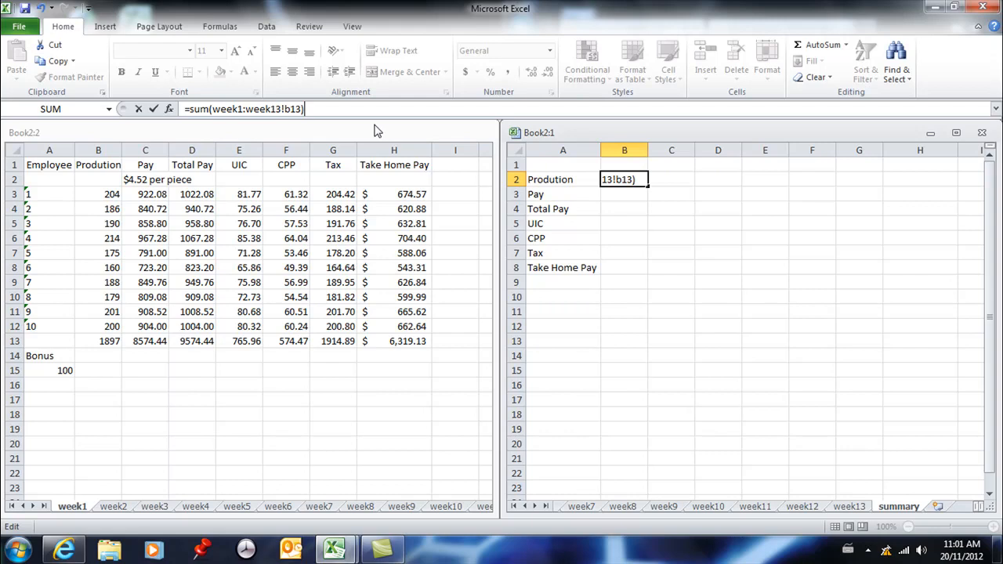
key(Return)
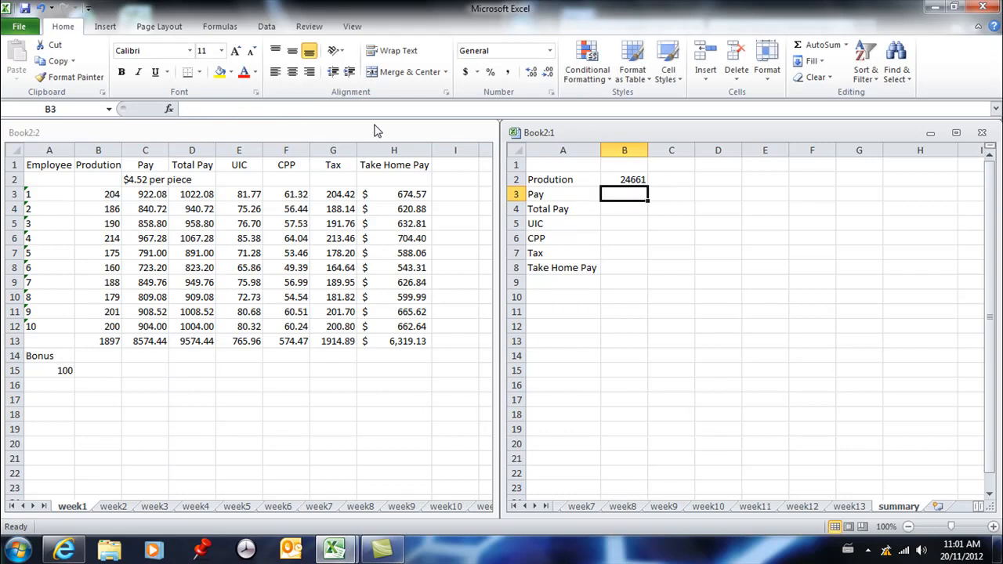
mouse_move(633, 182)
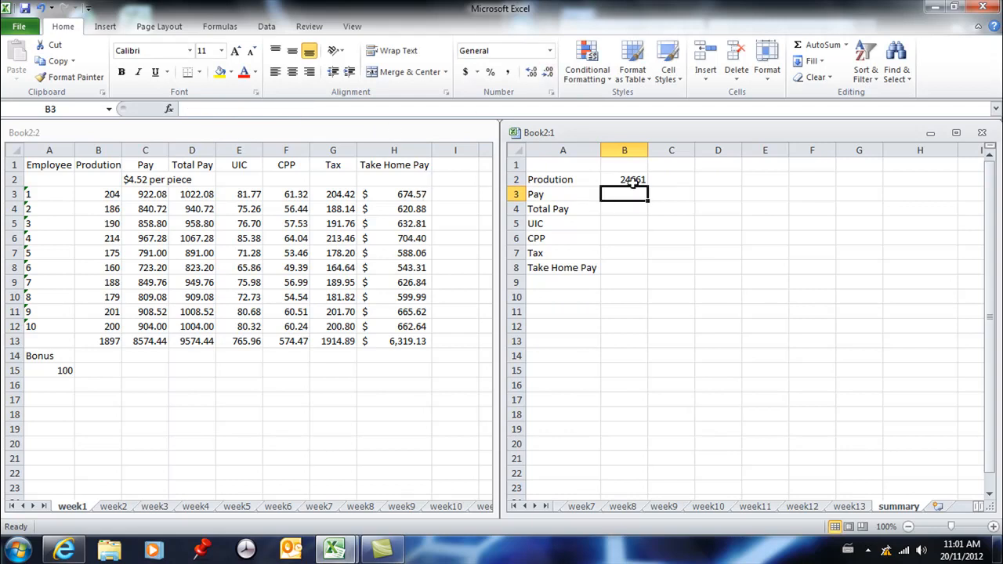
click(624, 179)
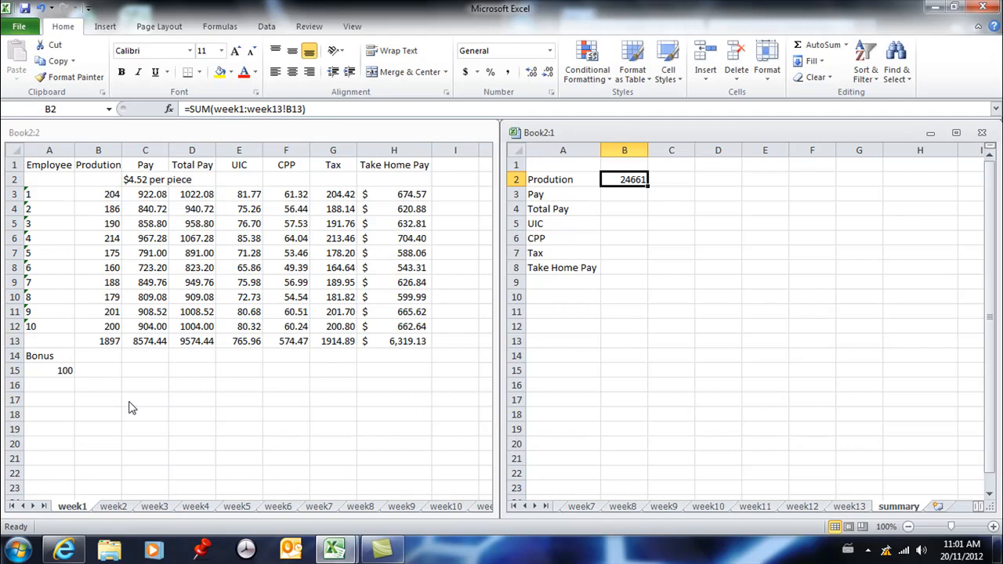
mouse_move(116, 353)
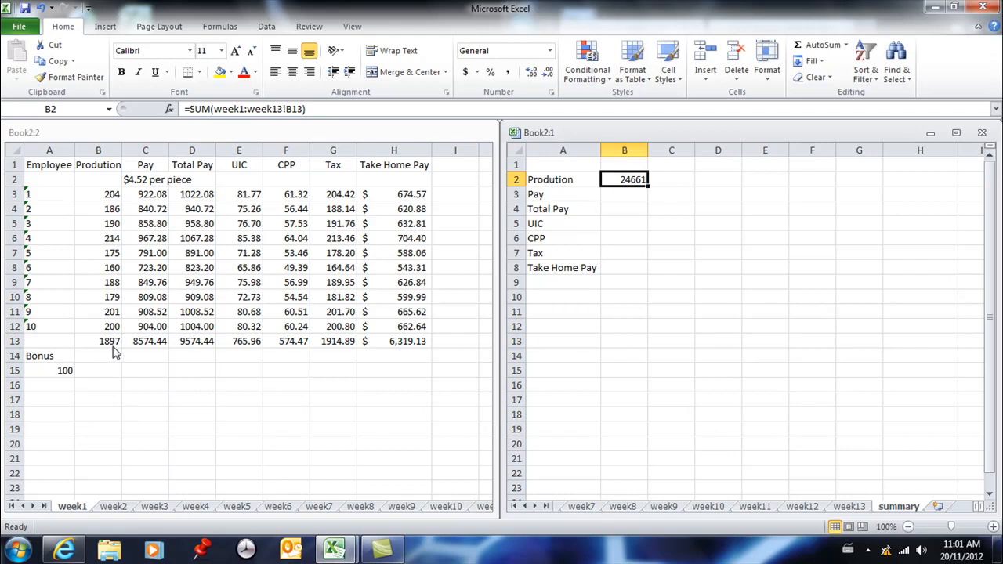
mouse_move(671, 173)
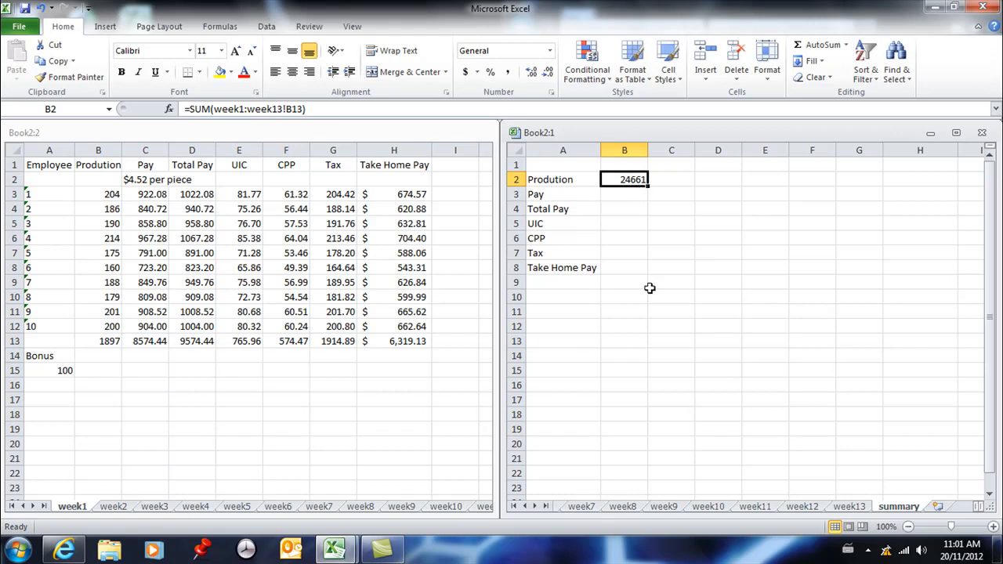
mouse_move(333, 130)
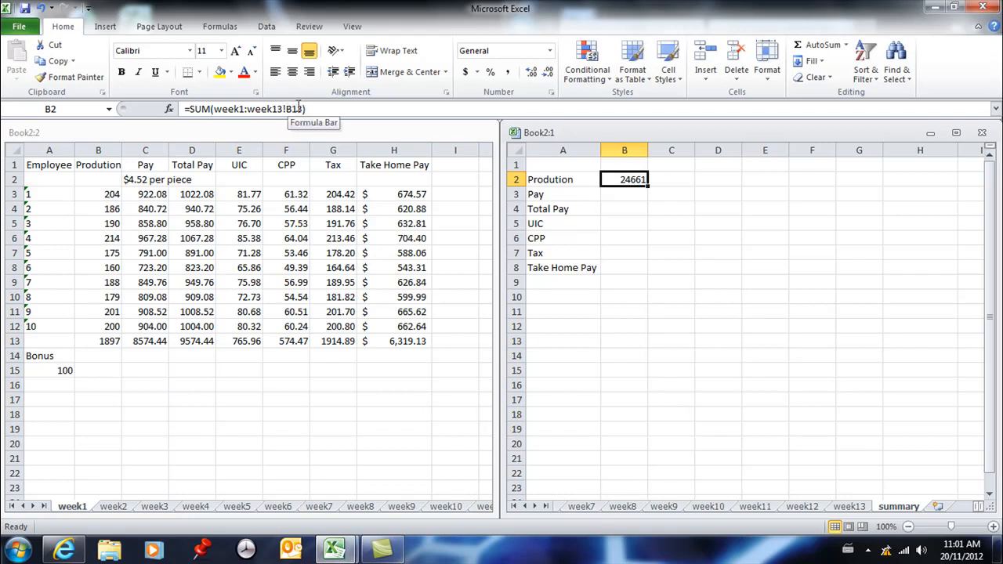
mouse_move(101, 354)
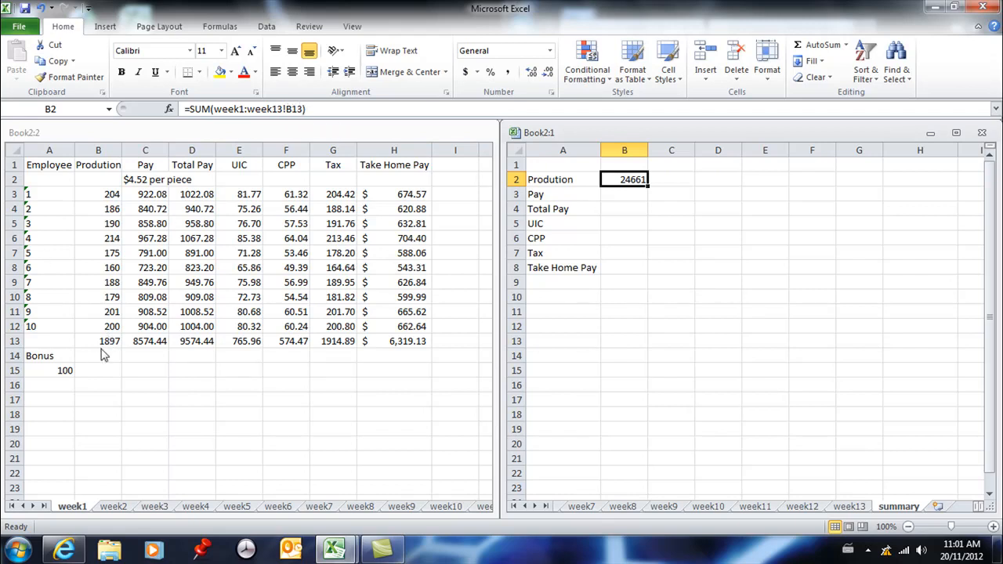
mouse_move(113, 367)
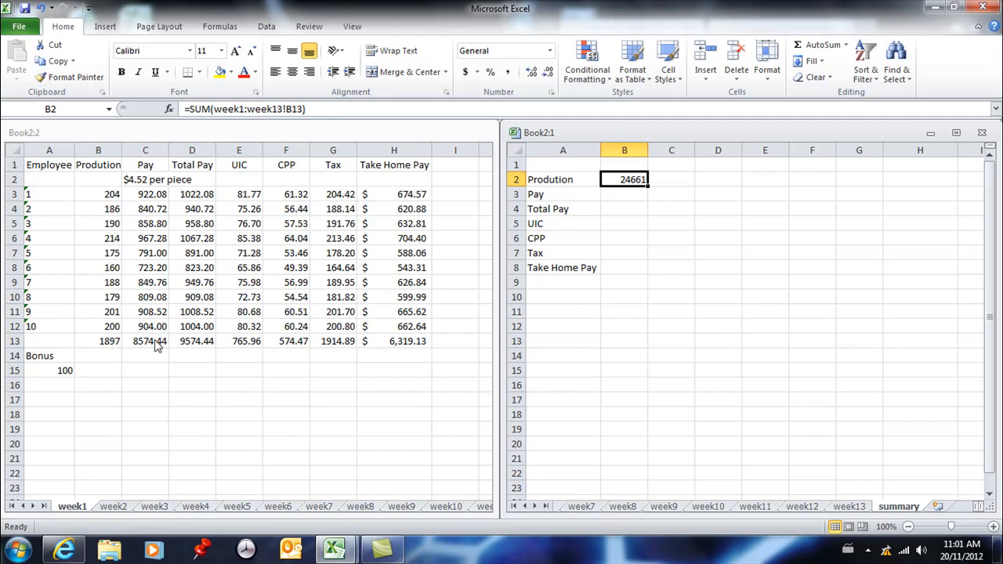
mouse_move(640, 205)
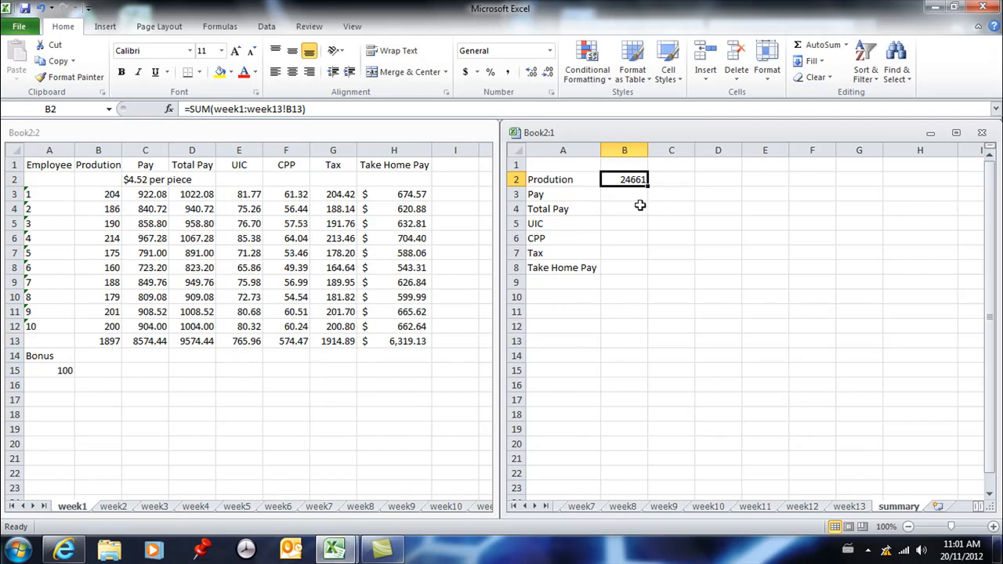
mouse_move(603, 232)
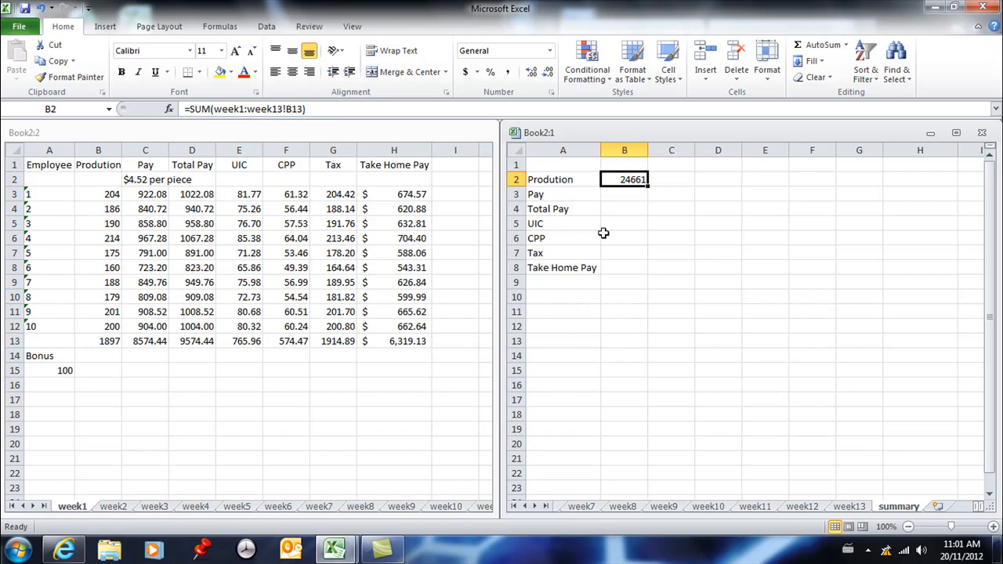
click(624, 194)
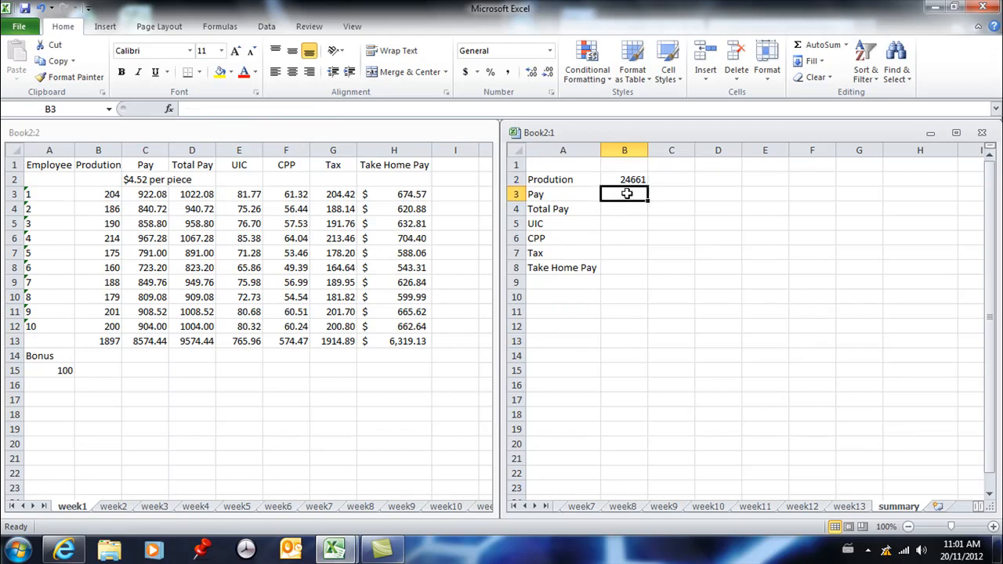
Step: Enter =sum(week1:week13!c13) in B3 so Pay shows 111467.7
text(=)
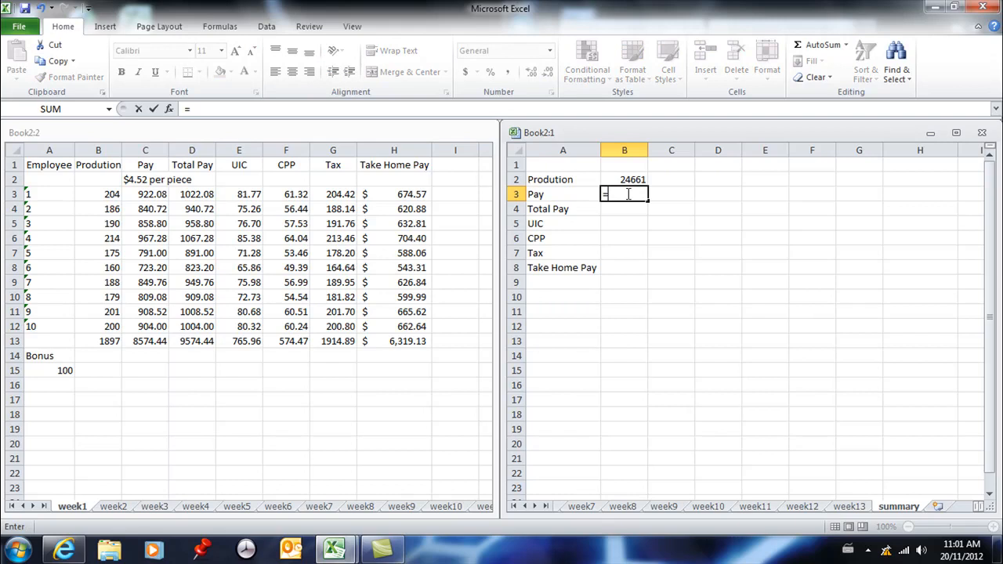
text(sum()
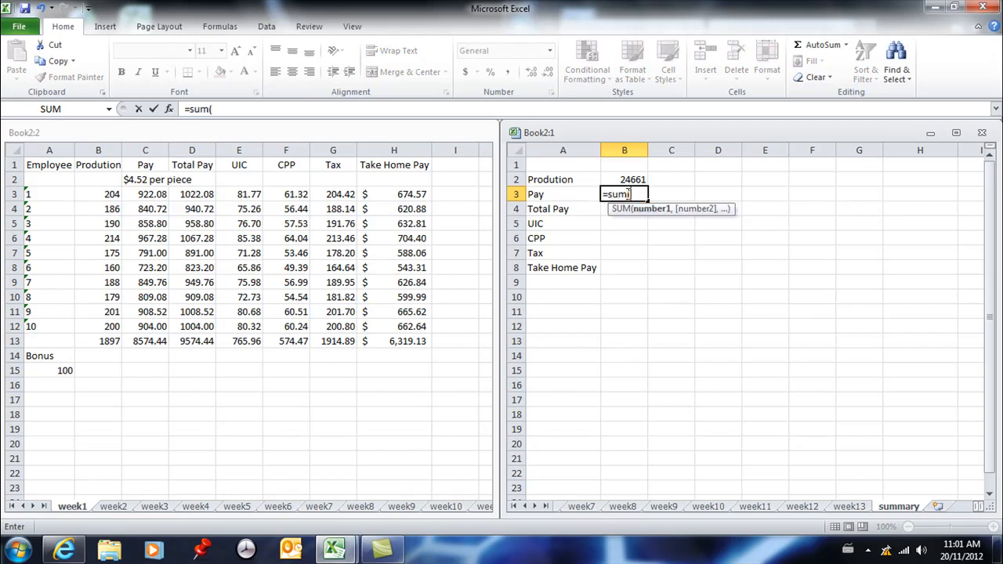
text(we)
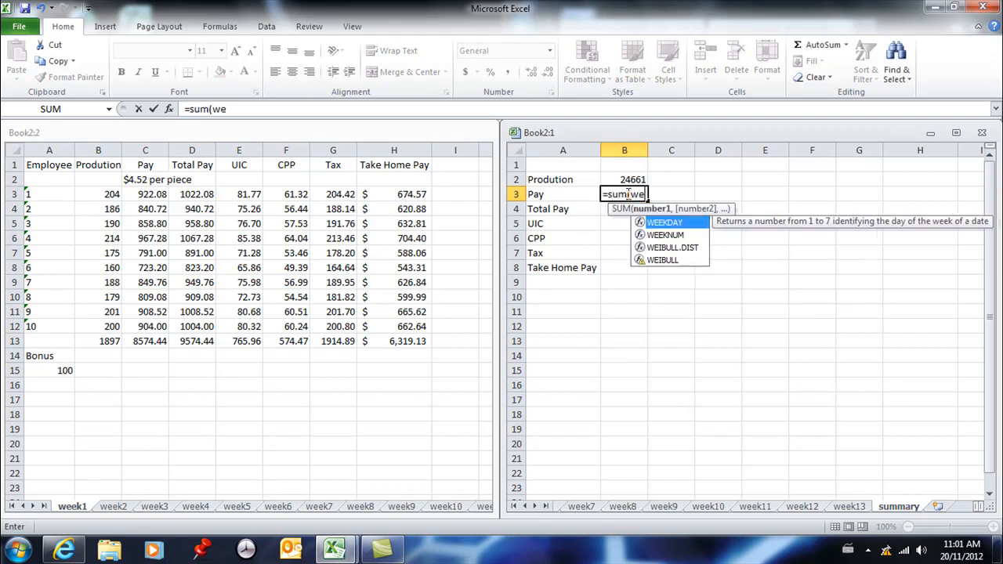
text(ek1)
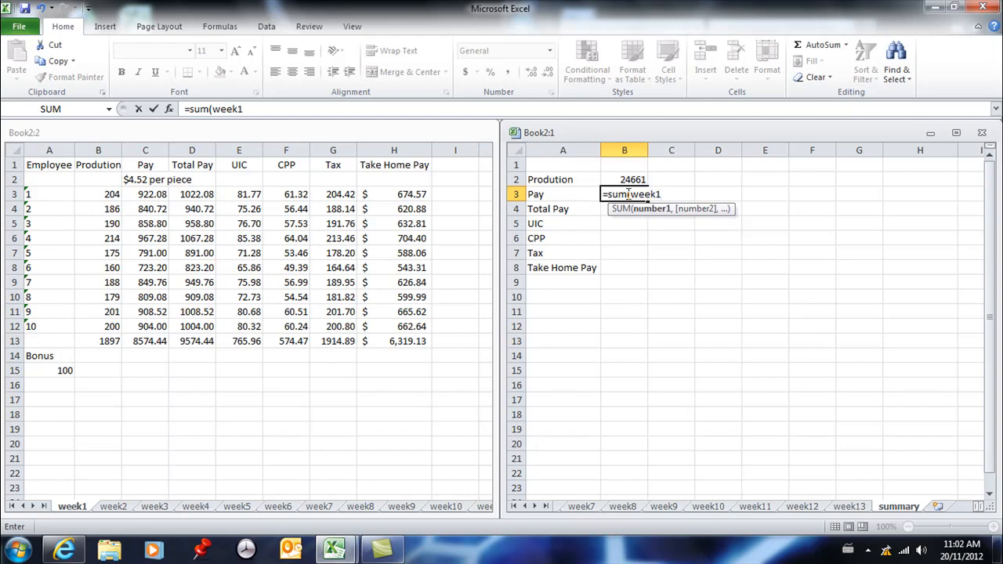
text(:week)
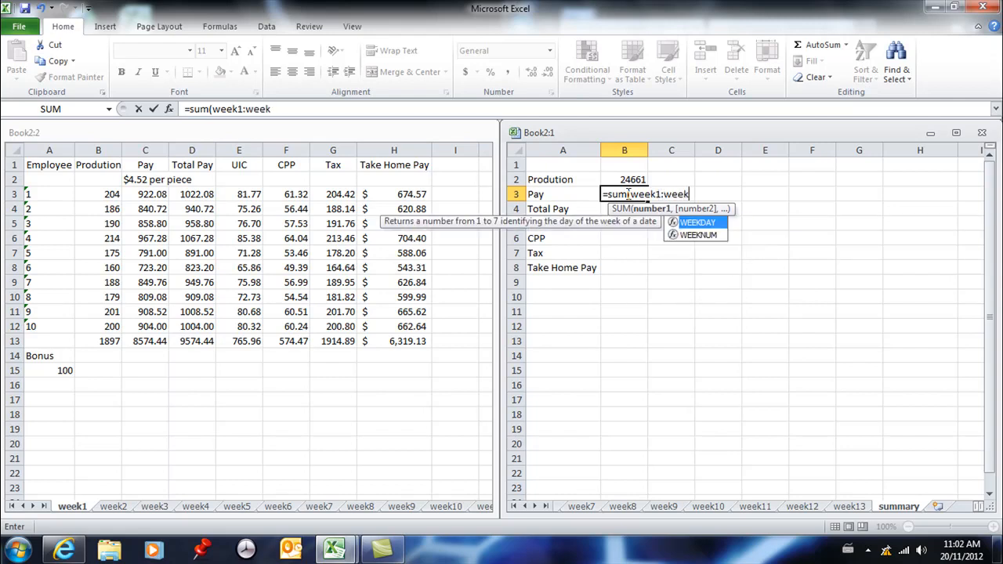
text(13)
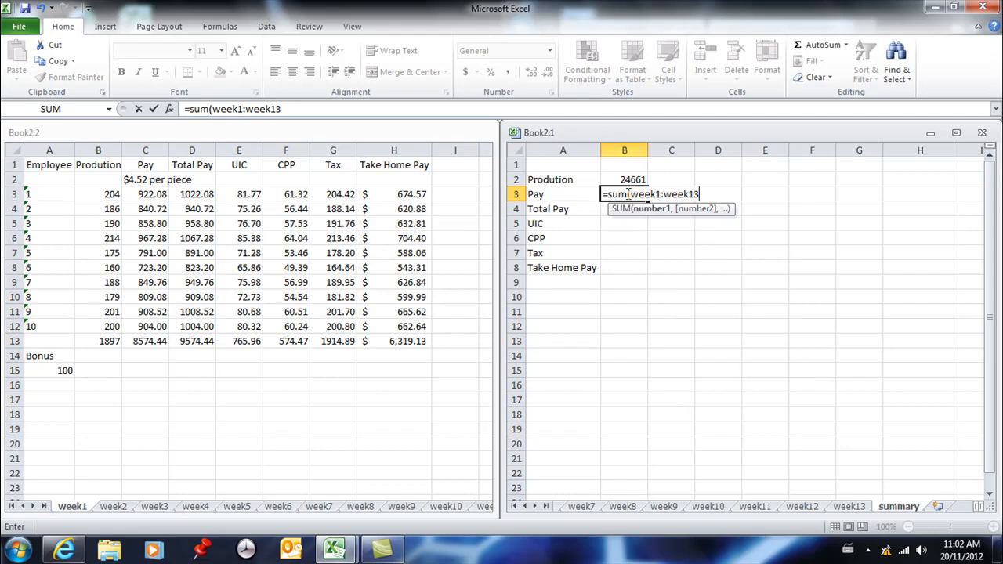
text(!)
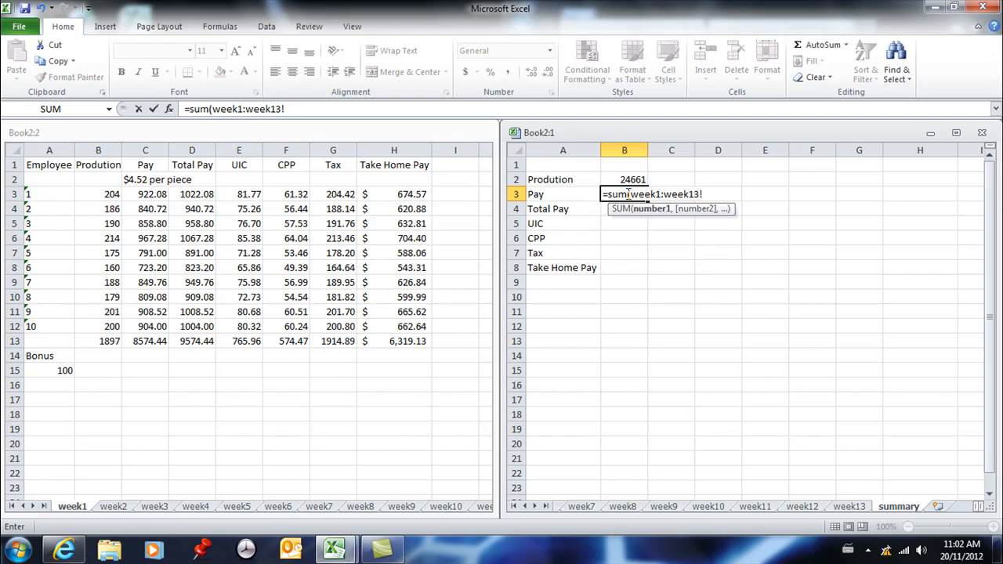
text(c13)
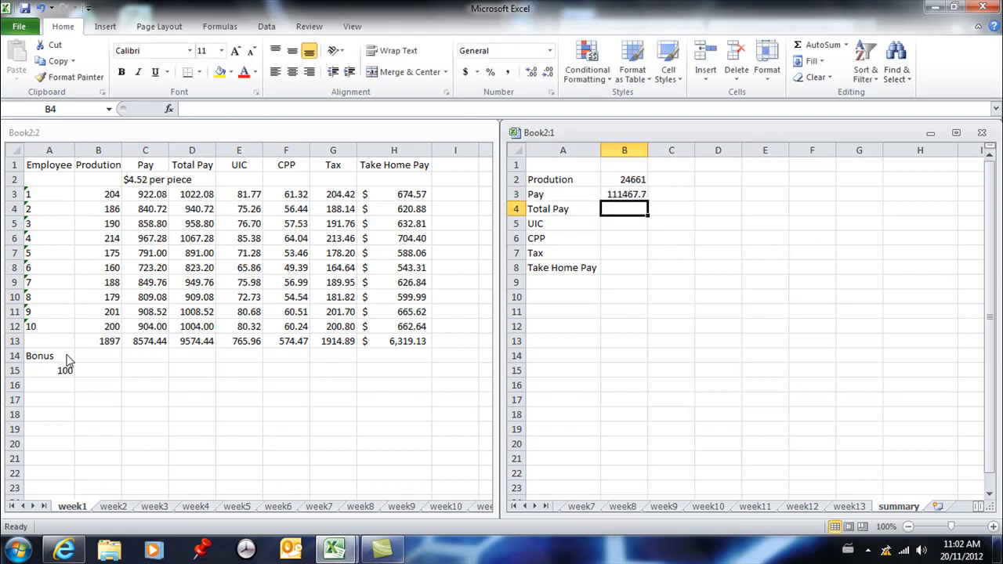
mouse_move(165, 358)
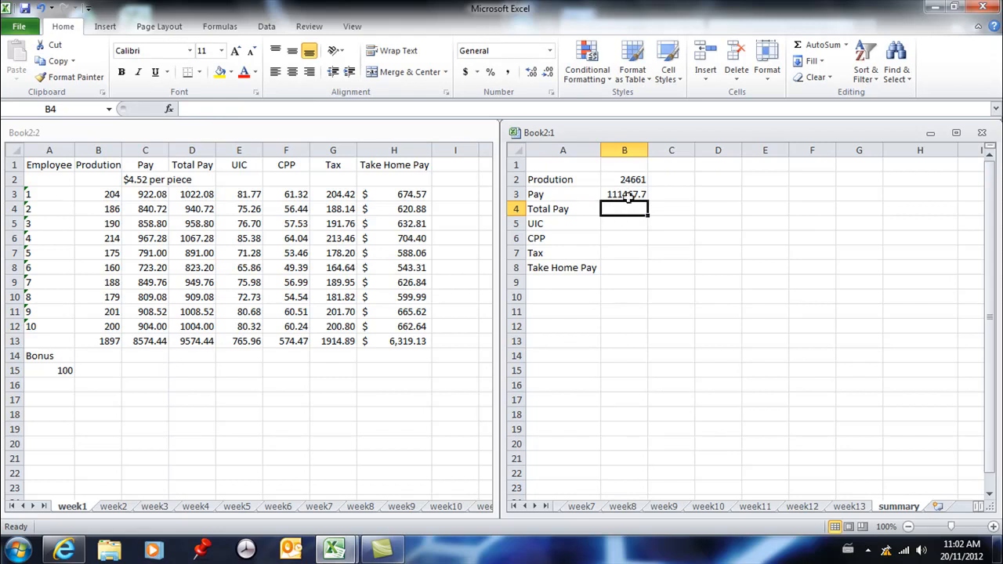
click(624, 195)
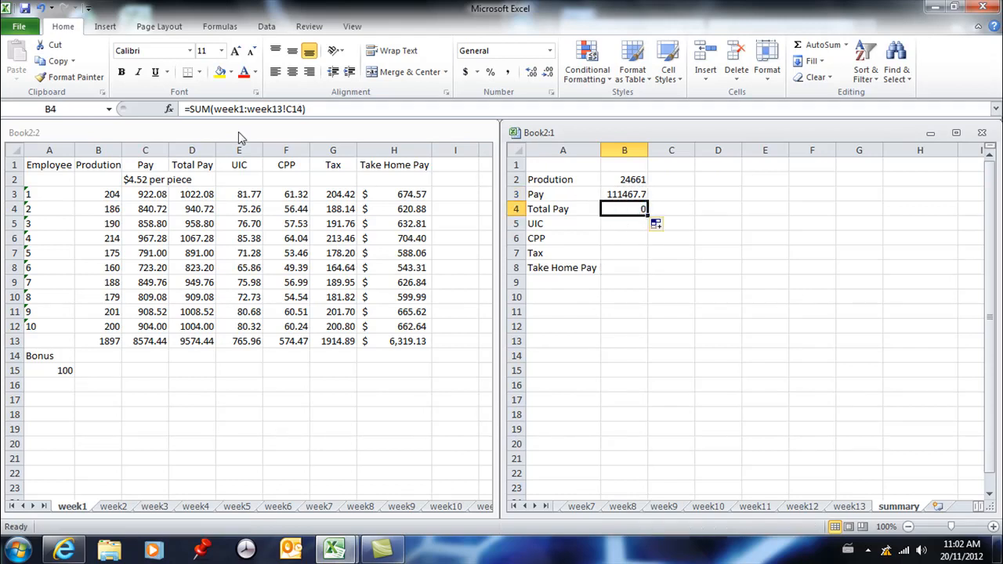
mouse_move(288, 110)
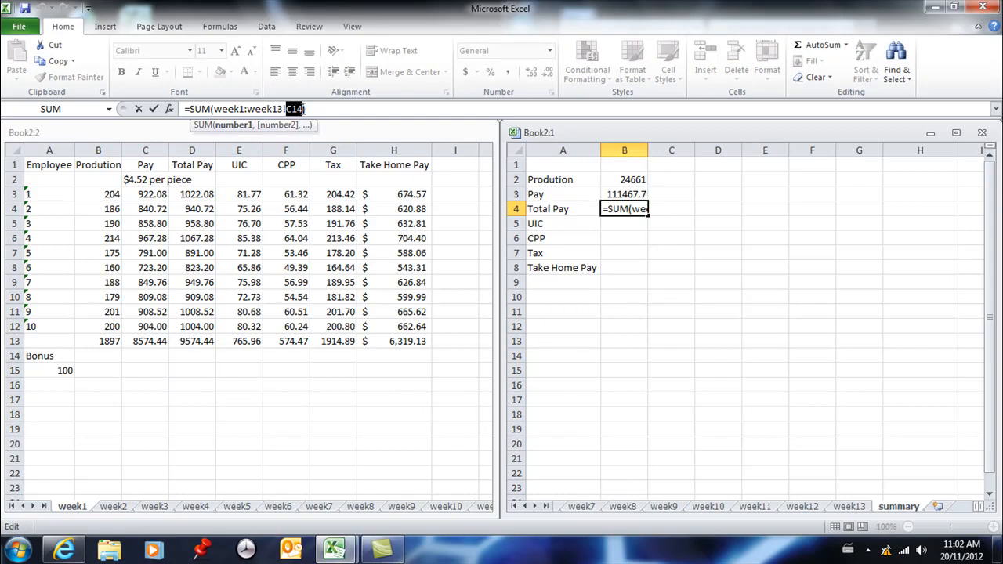
Step: Change the Total Pay formula in B4 to sum D13 across week1 to week13
text(d13)
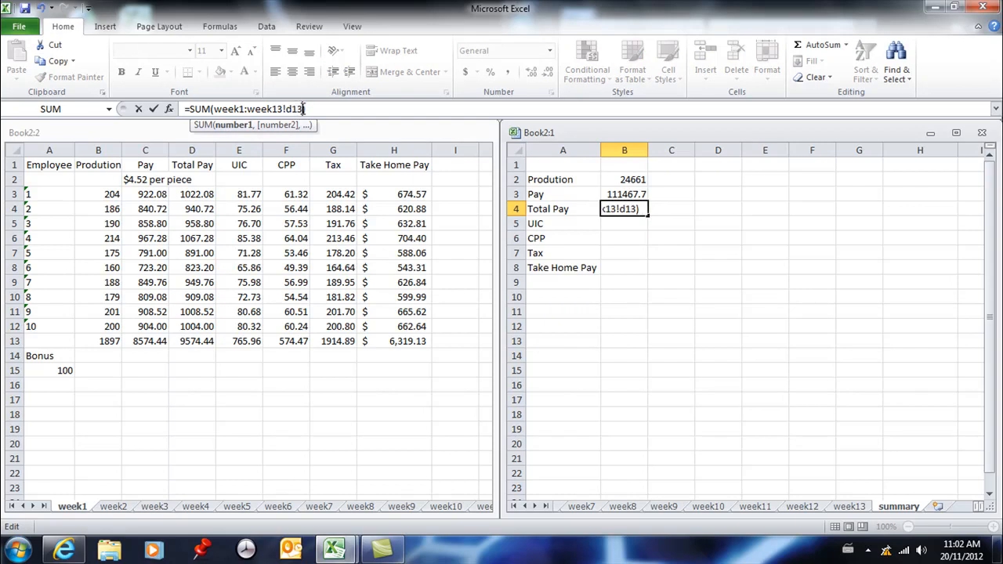
key(Return)
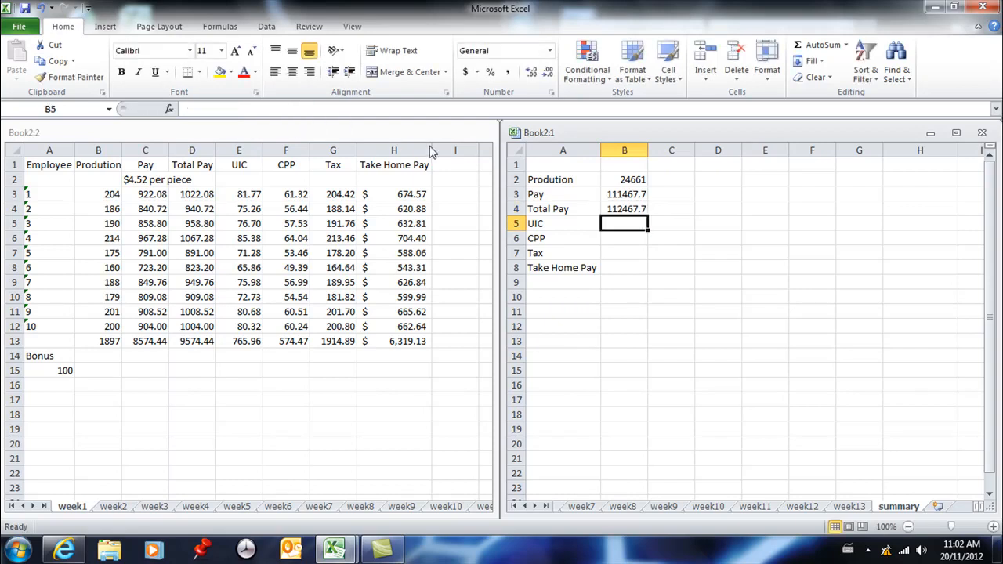
Step: Enter =SUM(week1:week13!E13) in B5, giving the UIC total 8997.418
click(624, 209)
text(=SUM(week1:week13!e13))
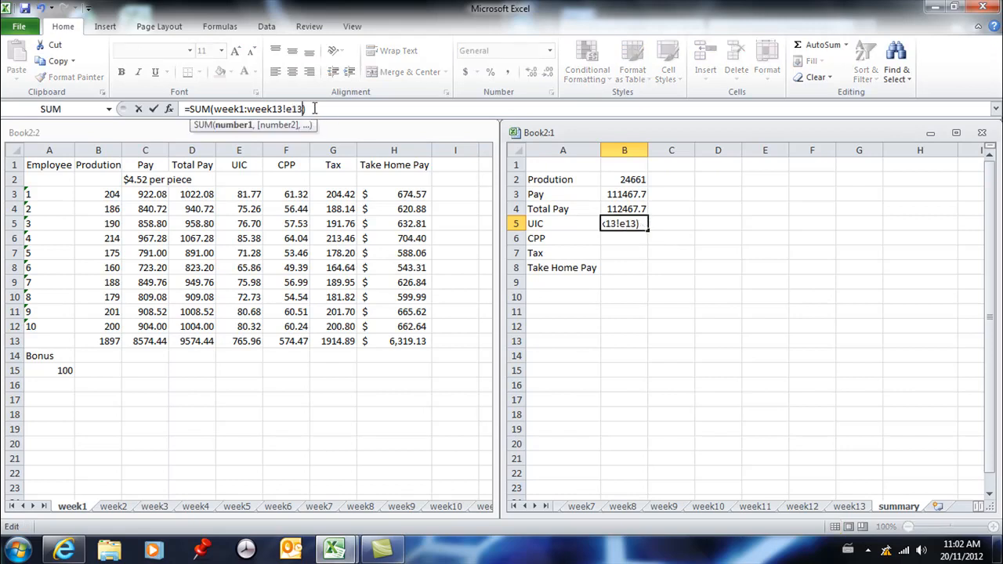
key(Return)
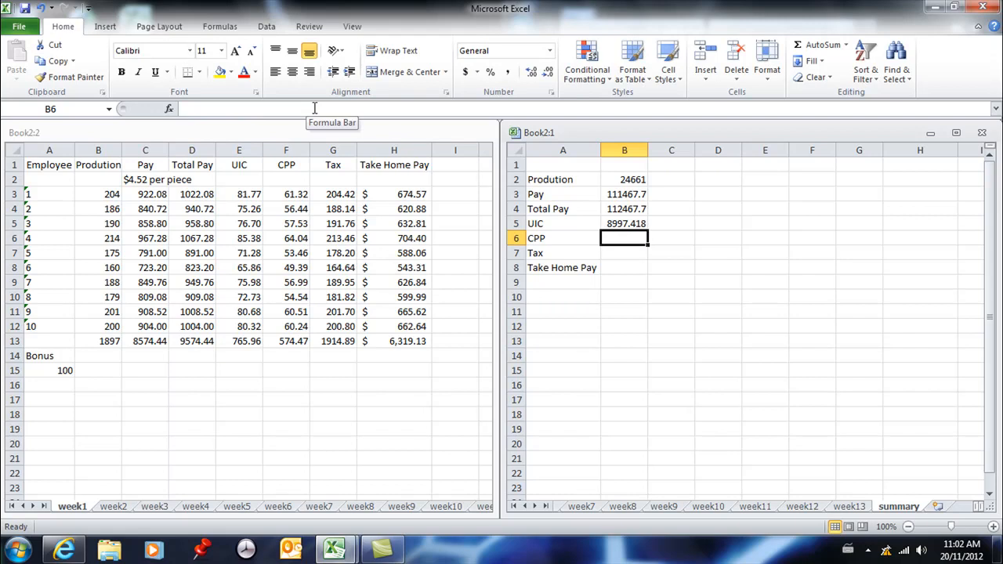
mouse_move(207, 505)
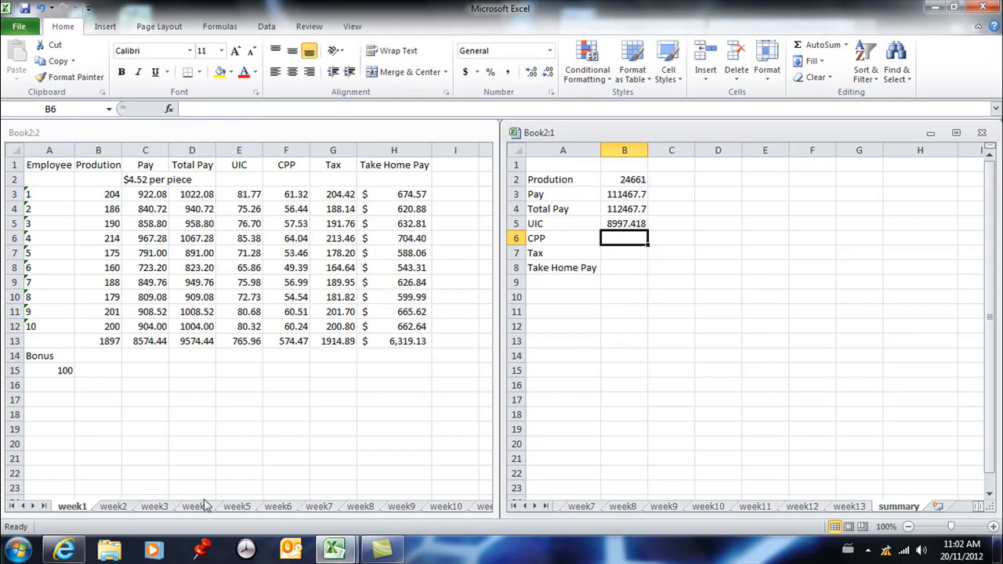
mouse_move(420, 433)
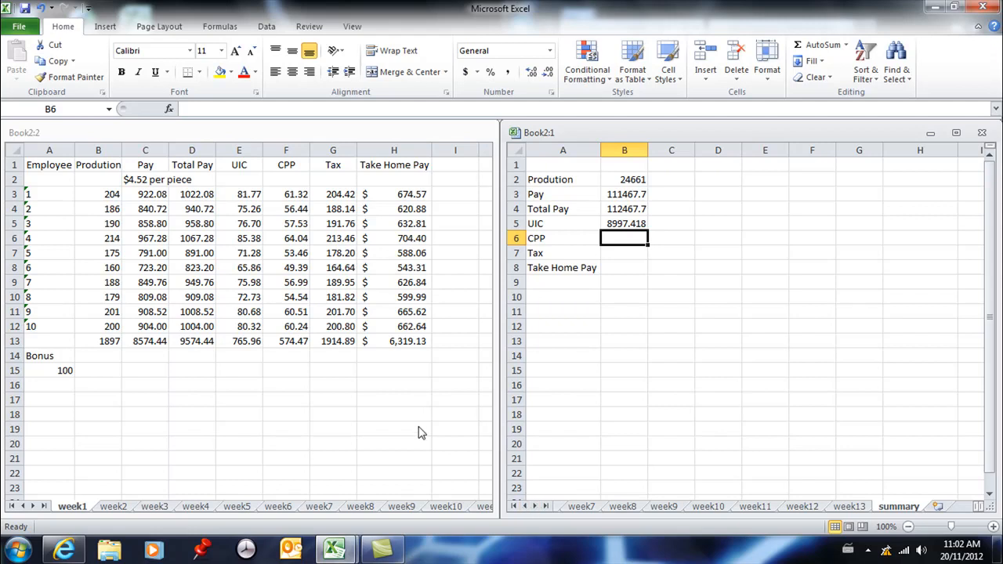
mouse_move(213, 483)
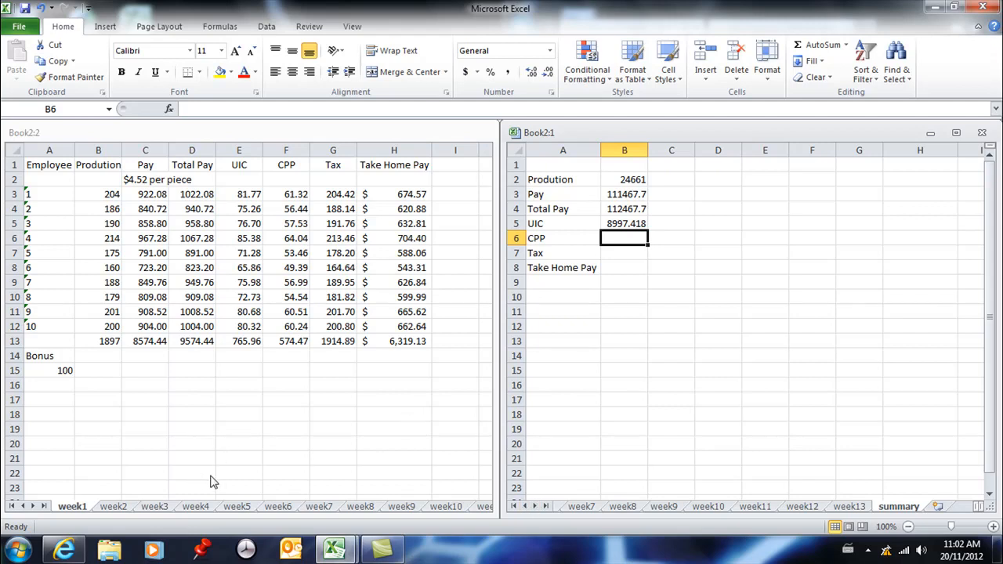
mouse_move(665, 229)
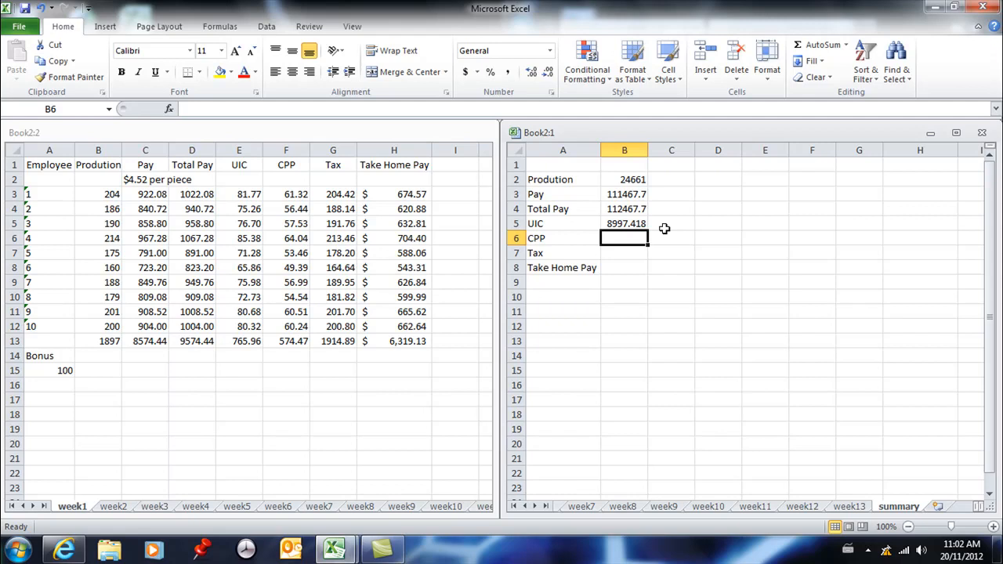